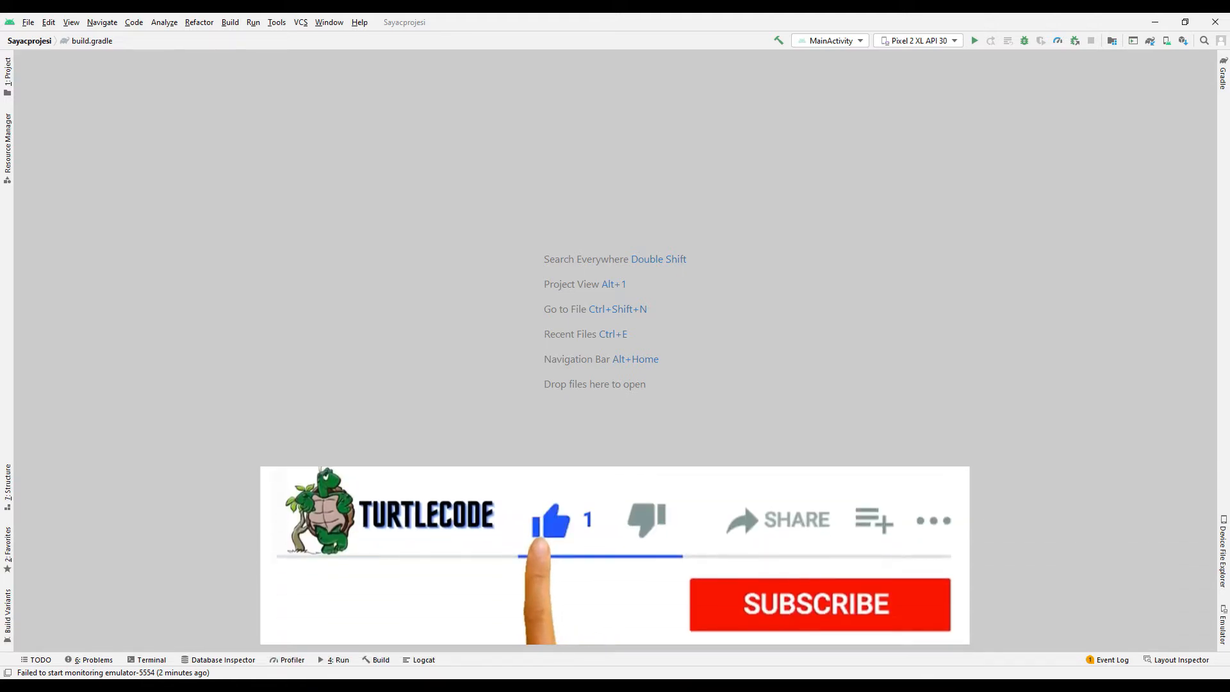
- Create a new Kotlin project counter_project from the Empty Activity template
{"action": "left_click", "coordinate": [819, 603]}
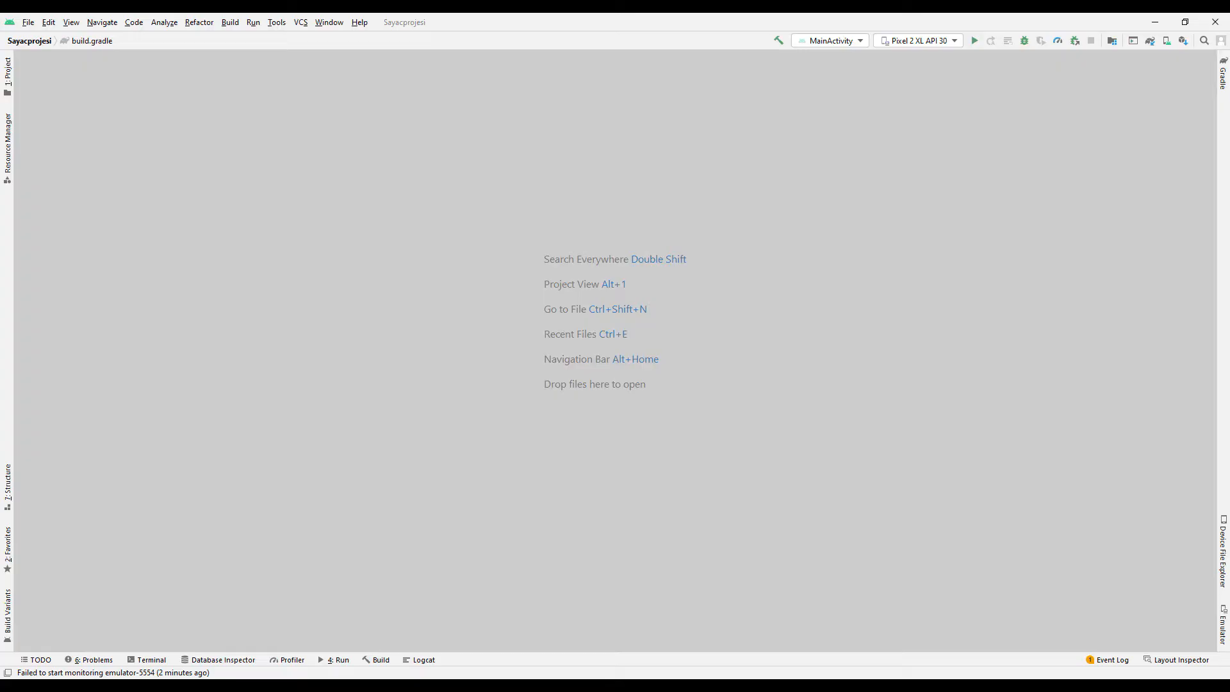
{"action": "left_click", "coordinate": [27, 22]}
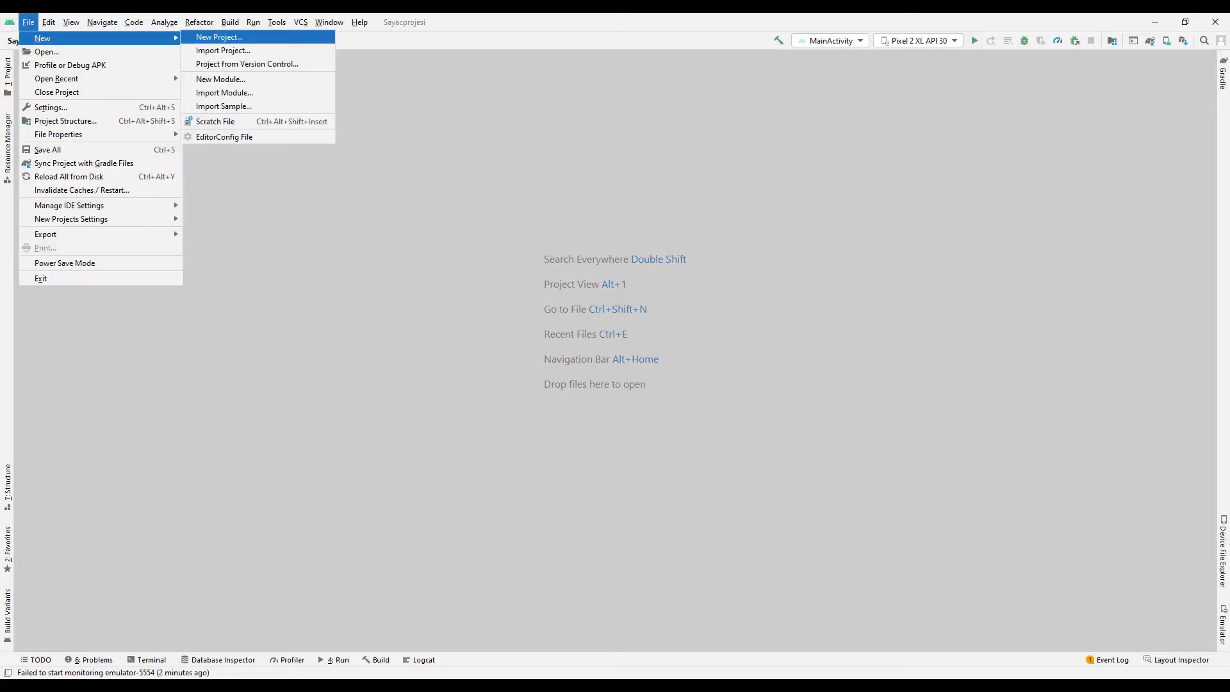
{"action": "left_click", "coordinate": [220, 37]}
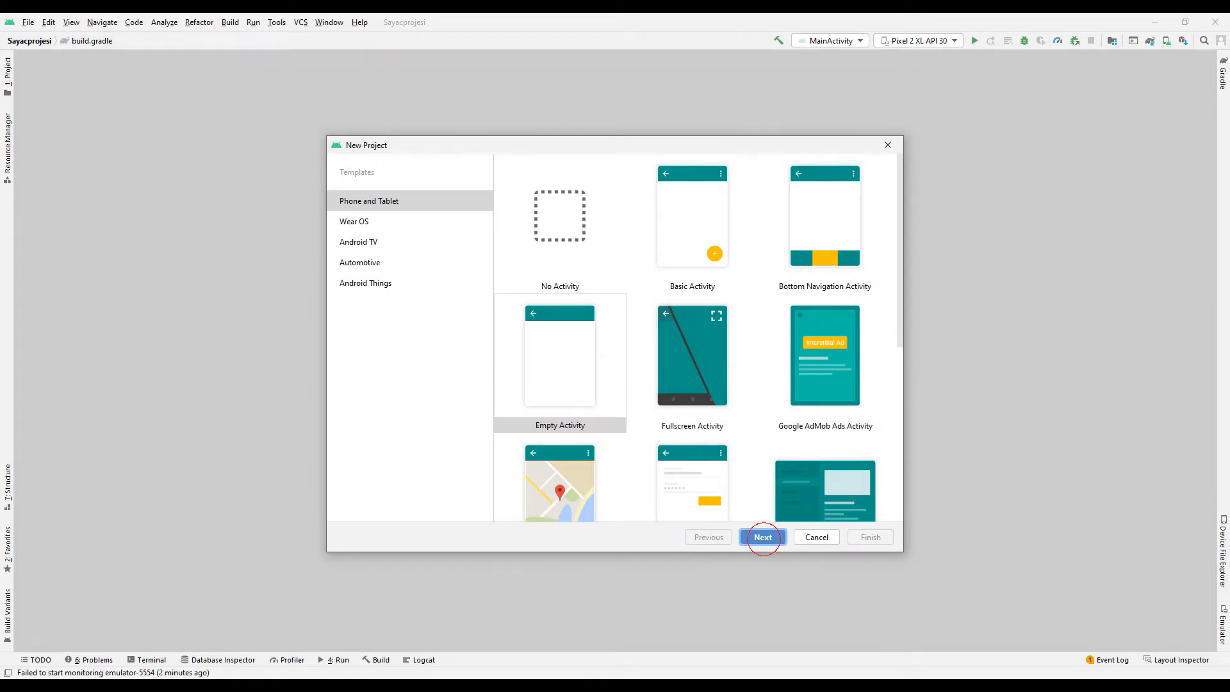
{"action": "left_click", "coordinate": [762, 537]}
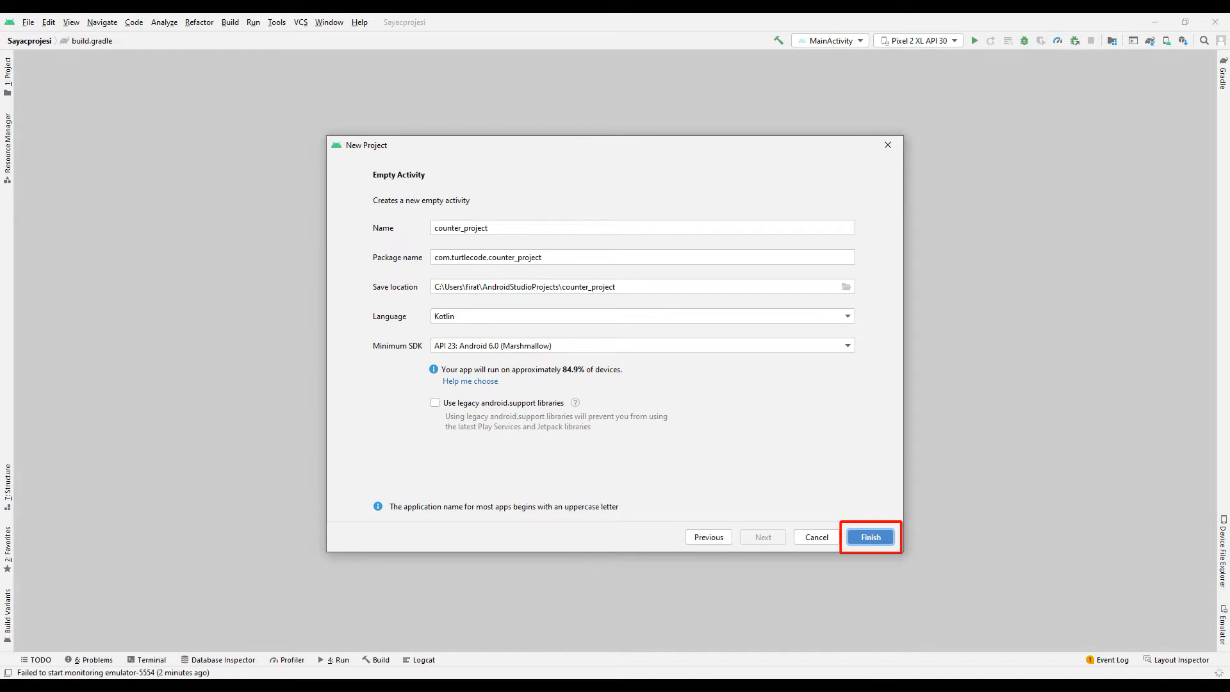
{"action": "left_click", "coordinate": [869, 537]}
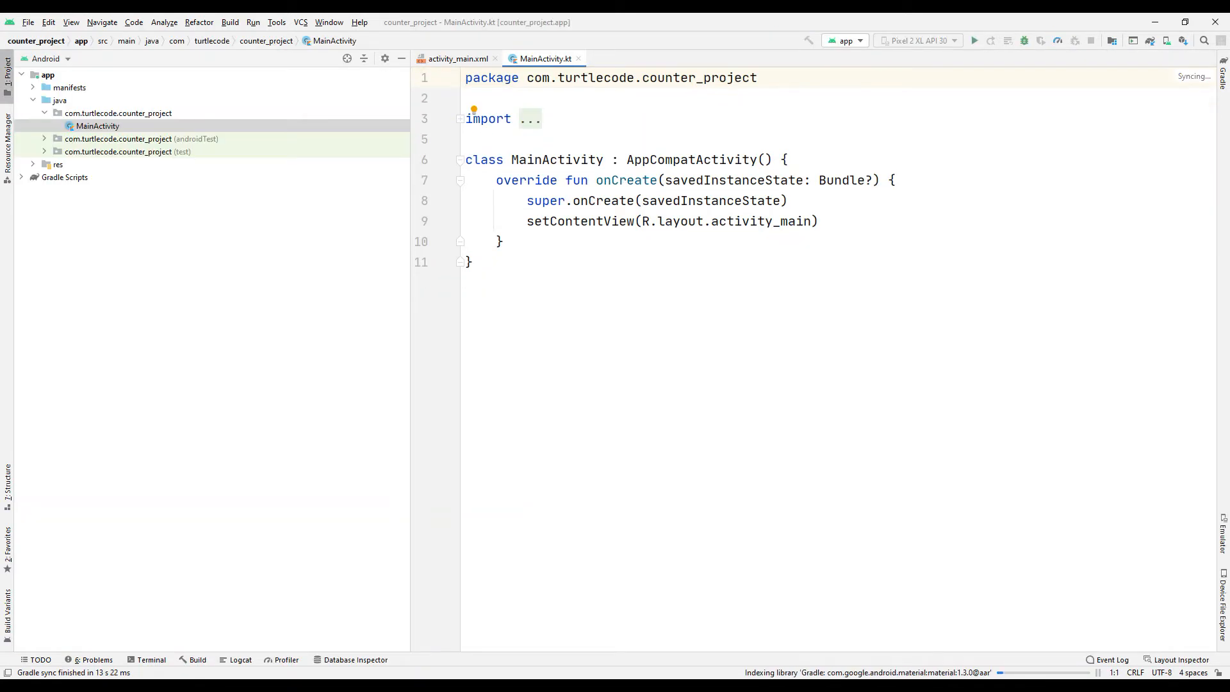
- Sync the app module's build script and bring up the activity_main.xml layout
{"action": "left_click", "coordinate": [64, 177]}
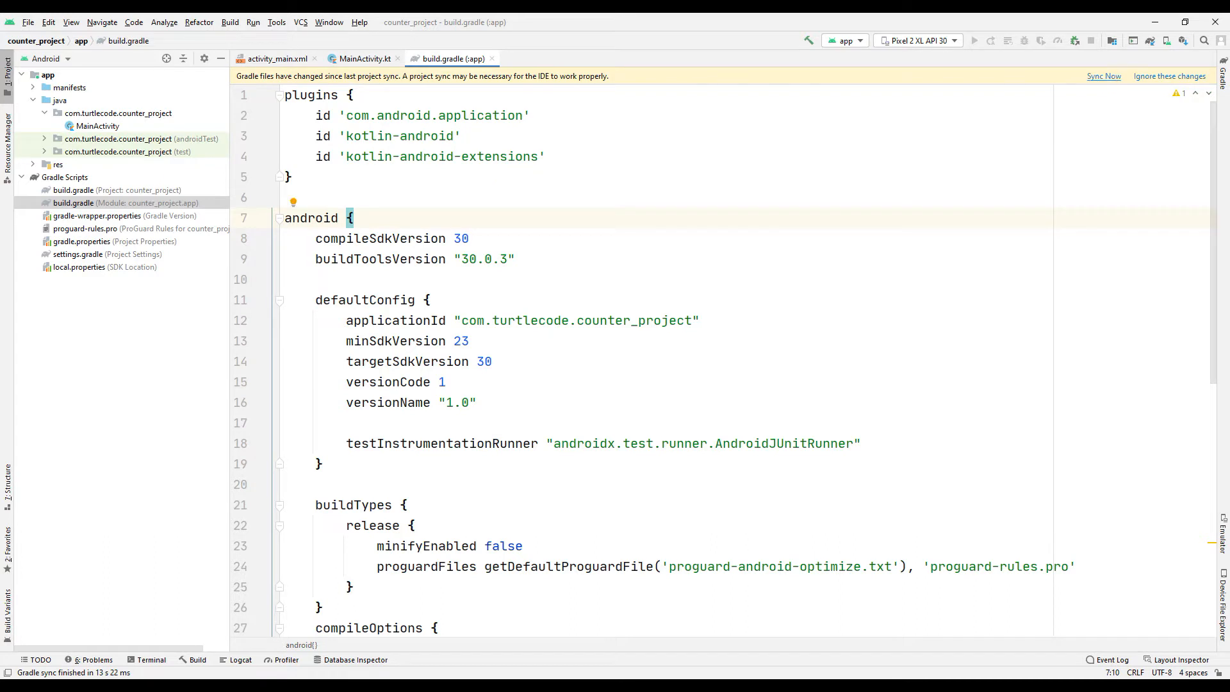
{"action": "left_click", "coordinate": [1104, 75]}
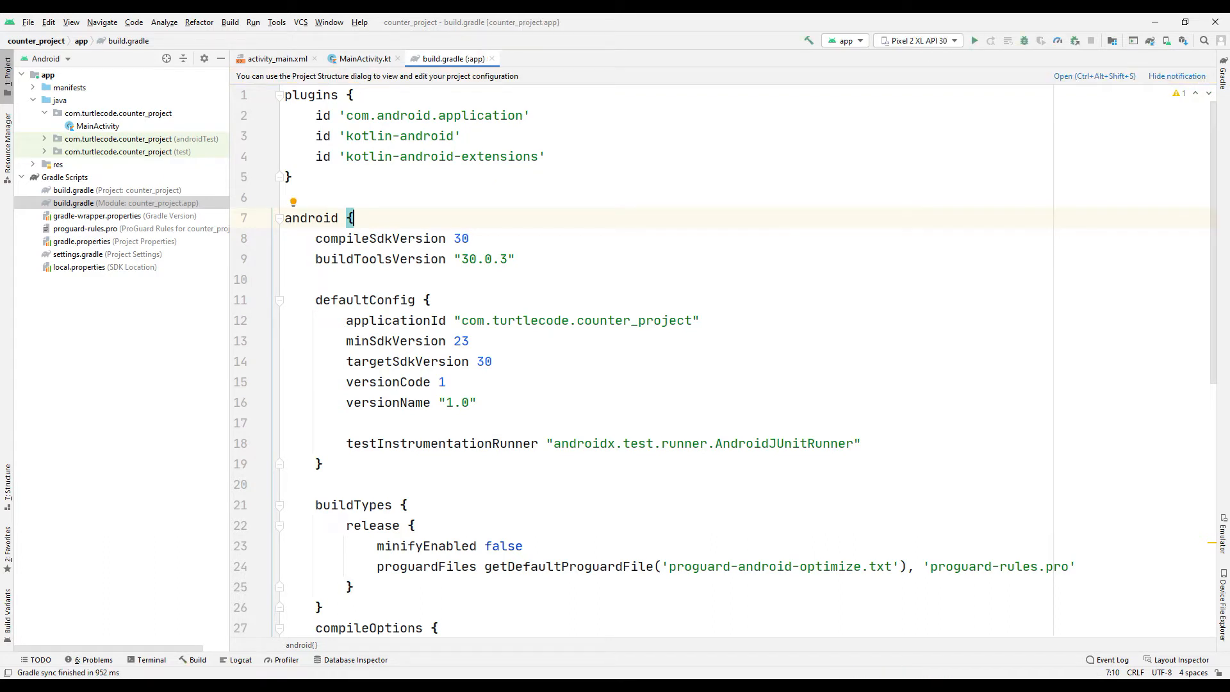
{"action": "left_click", "coordinate": [276, 58]}
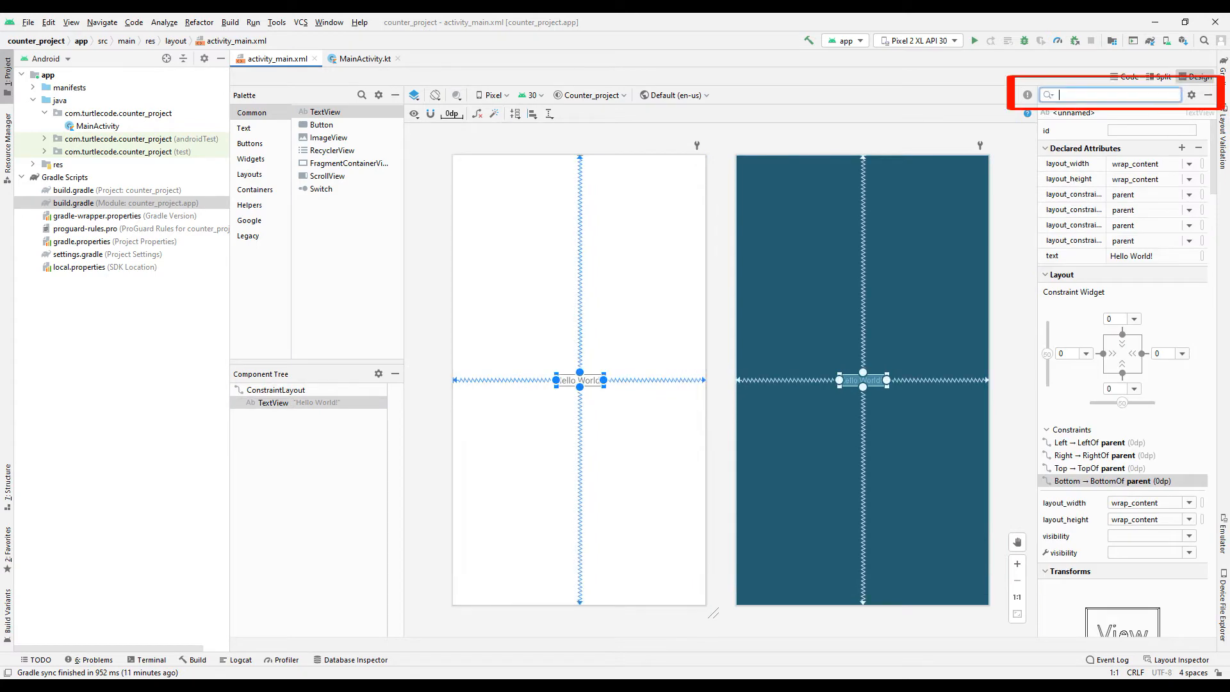
- Make the label show 15 at 96sp text size with the id counter_text
{"action": "type", "text": "texsiz"}
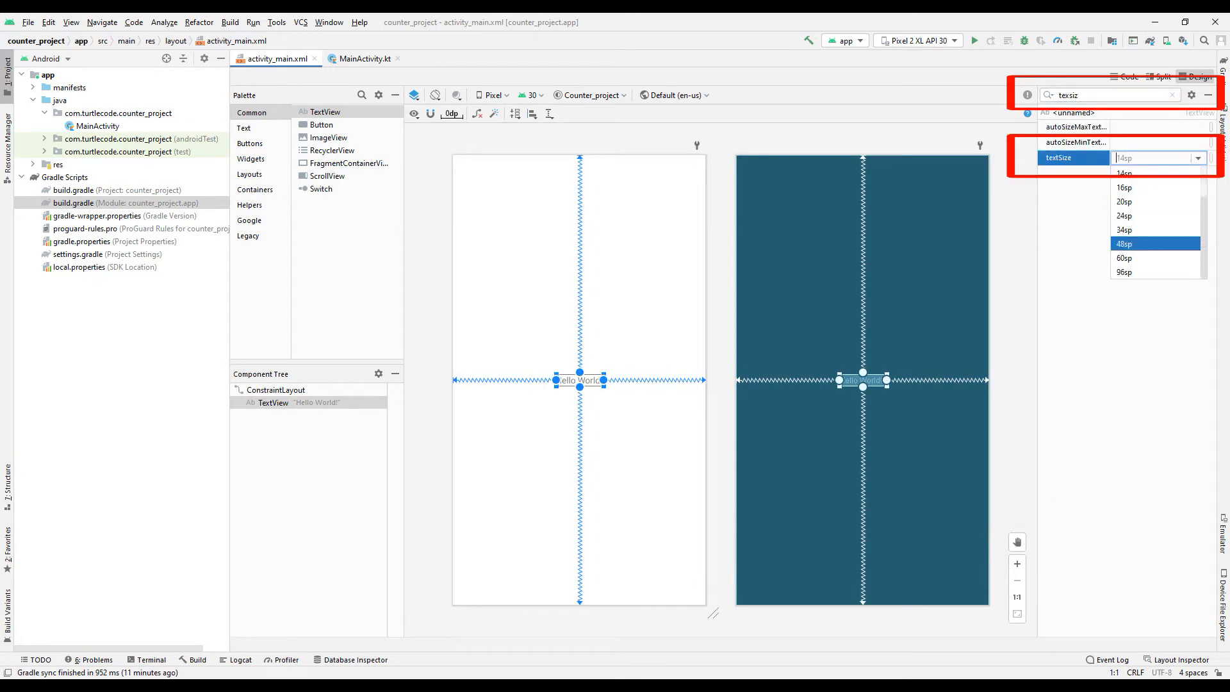
{"action": "left_click", "coordinate": [1124, 272]}
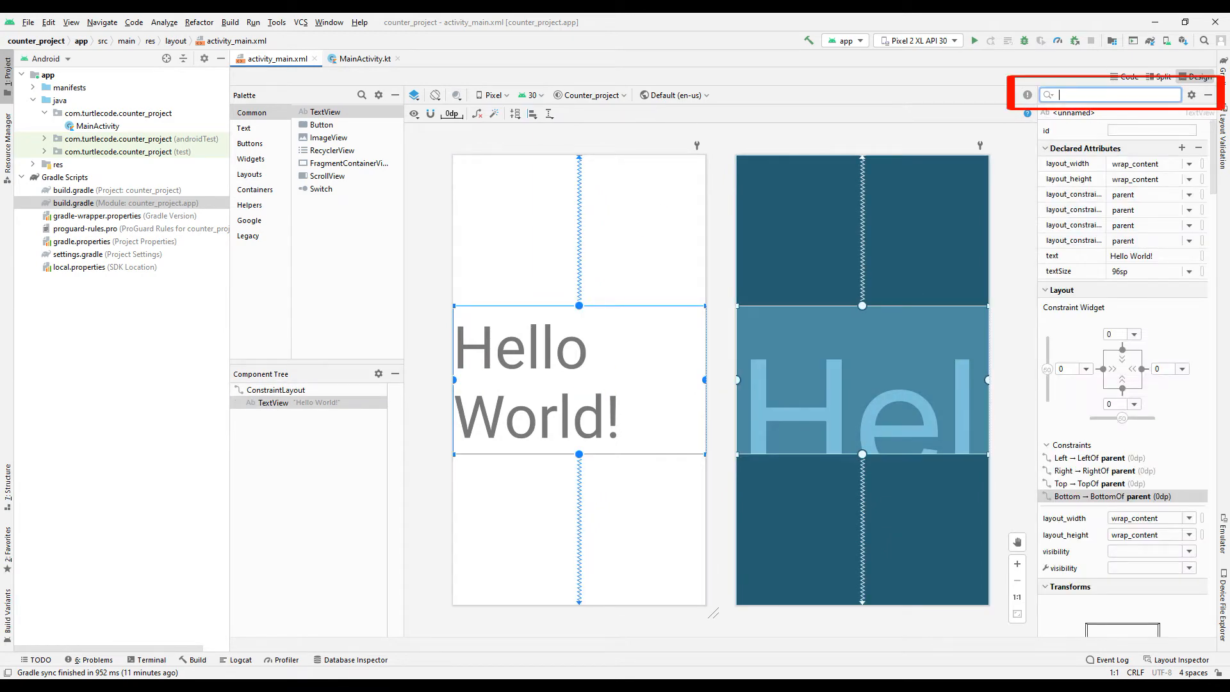
{"action": "type", "text": "text"}
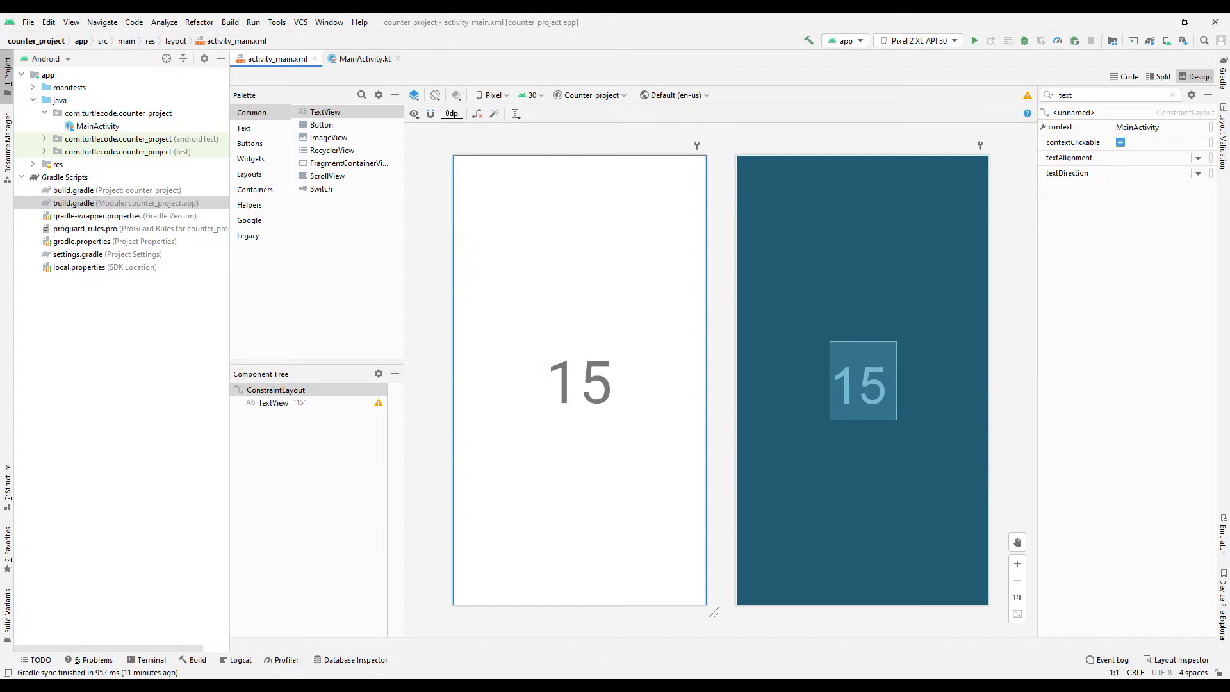
{"action": "left_click", "coordinate": [579, 381]}
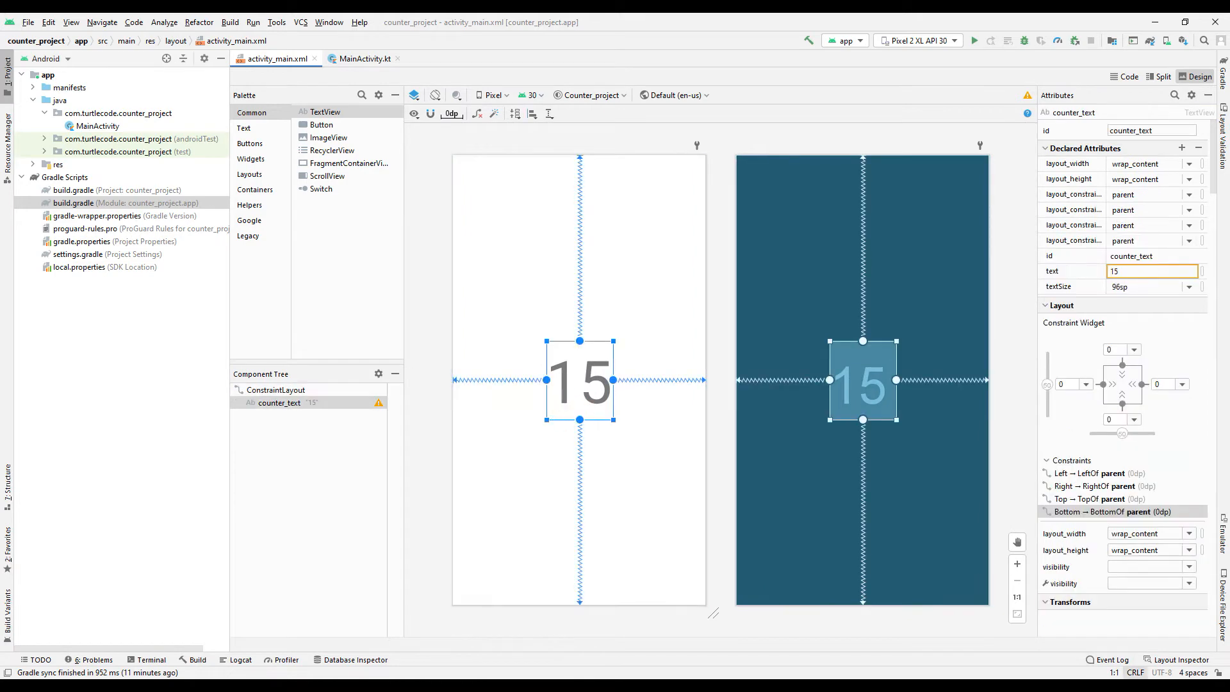
- Write object : CountDownTimer(16000, 1000) in MainActivity's onCreate
{"action": "left_click", "coordinate": [362, 58]}
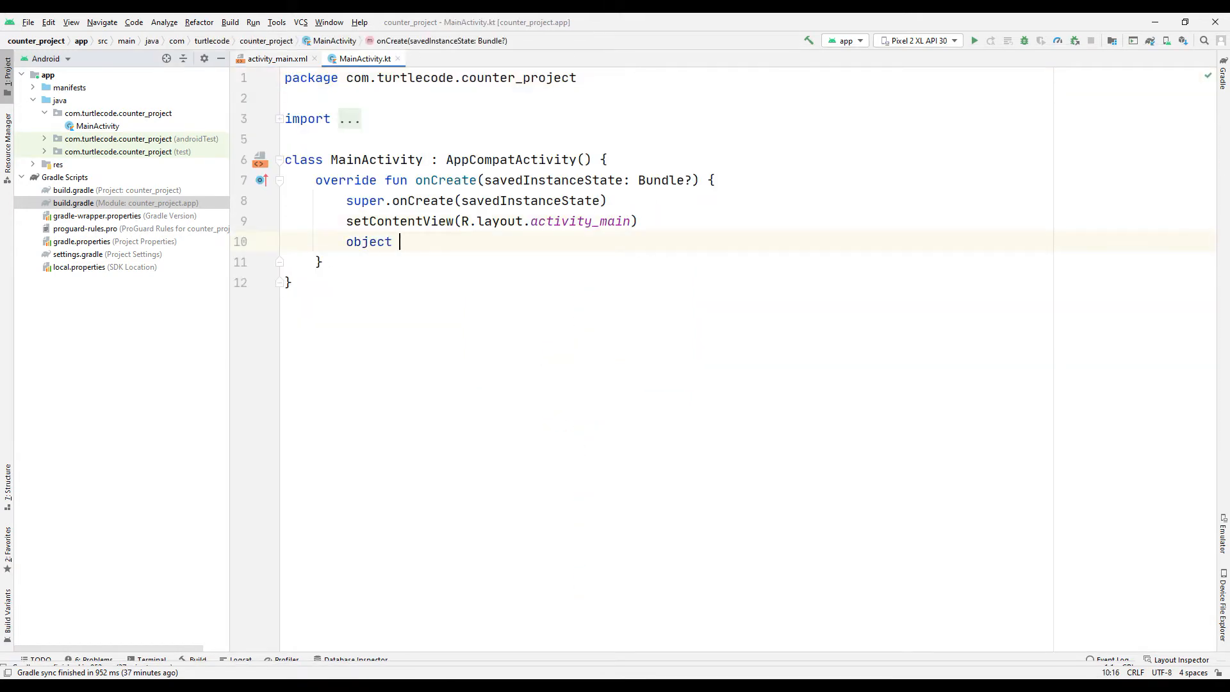
{"action": "type", "text": ": CountDownTimer"}
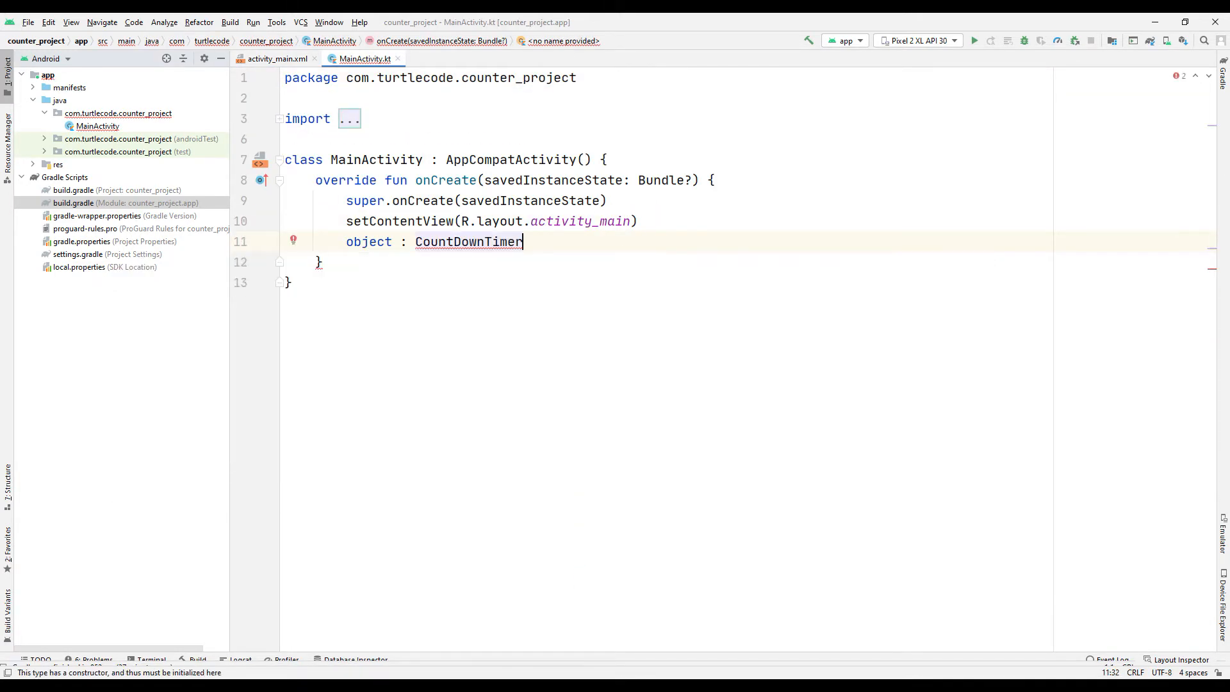
{"action": "type", "text": "(millisInFuture: 16000, countDownInterval: 1000) {"}
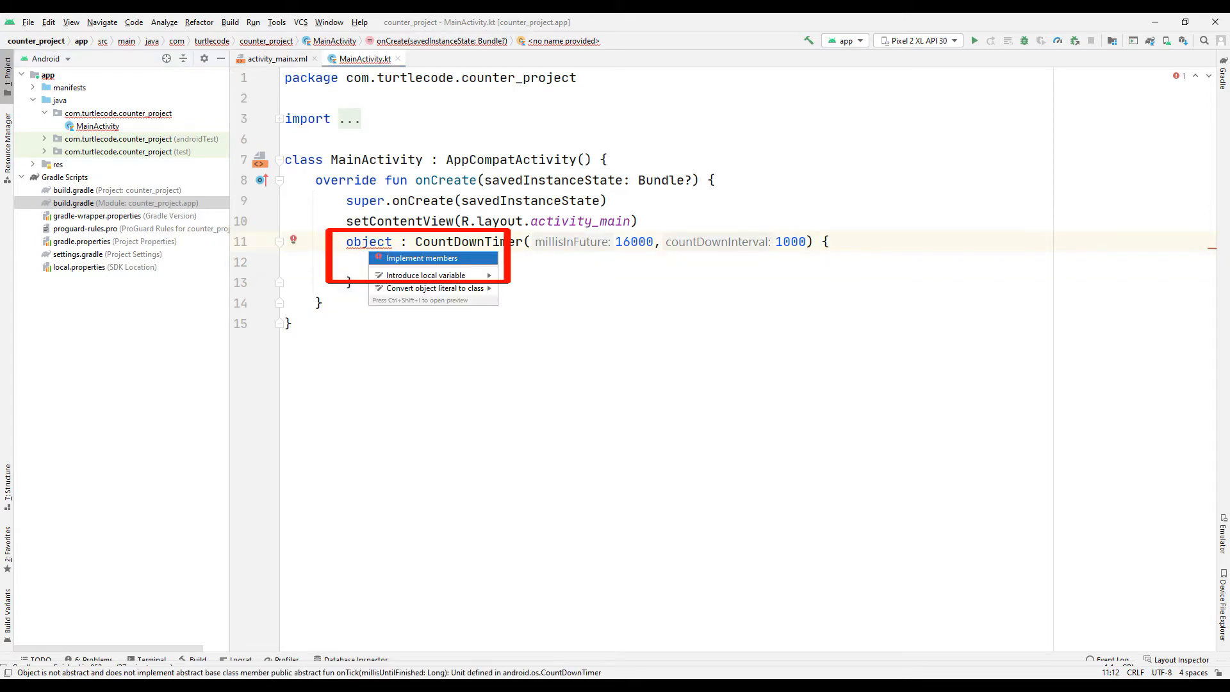
- Generate the onTick and onFinish stubs via Implement members
{"action": "left_click", "coordinate": [422, 258]}
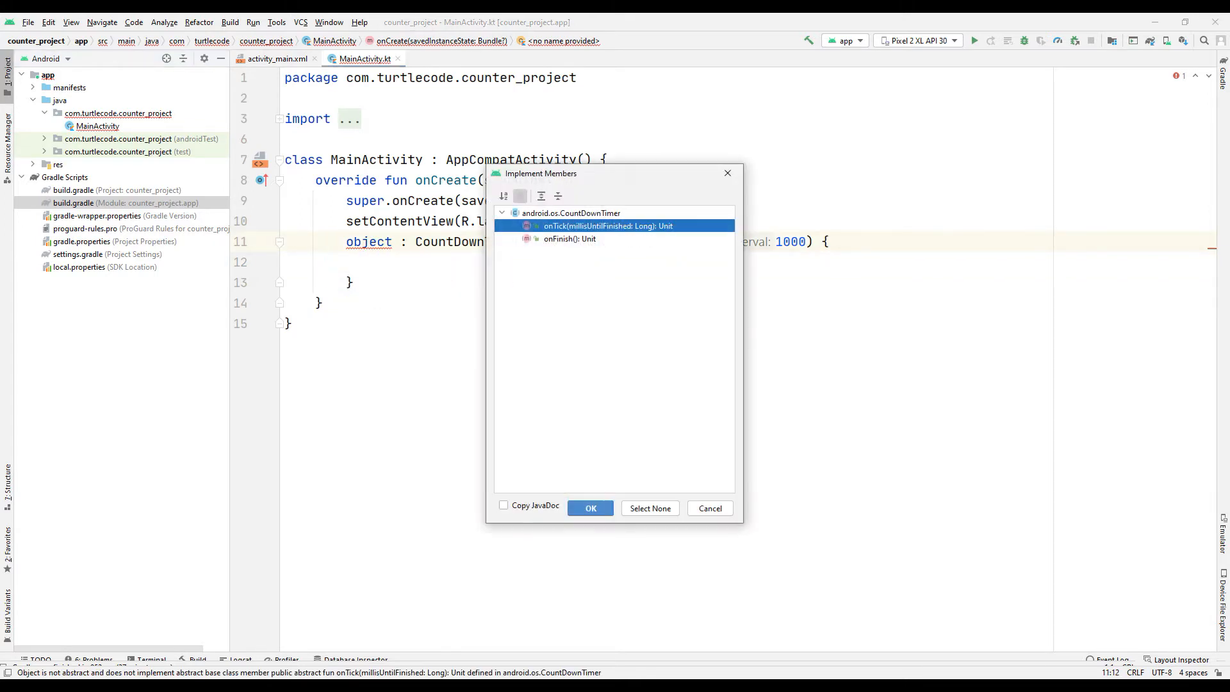
{"action": "left_click", "coordinate": [571, 239]}
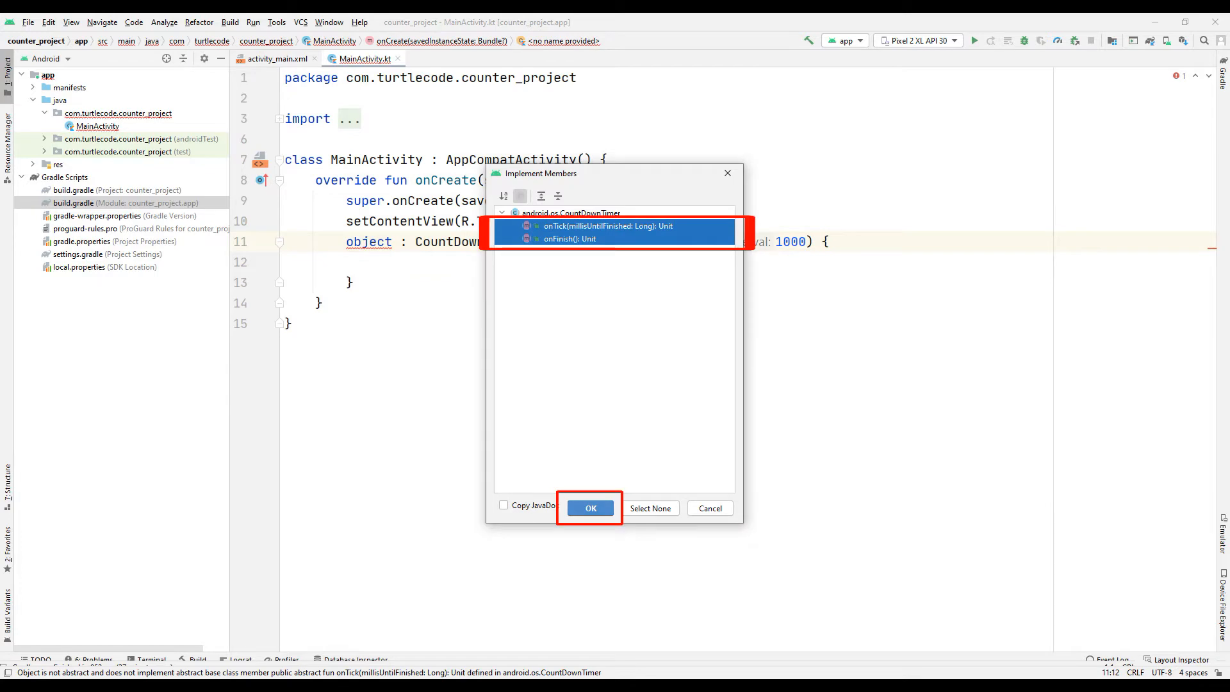
{"action": "left_click", "coordinate": [590, 507]}
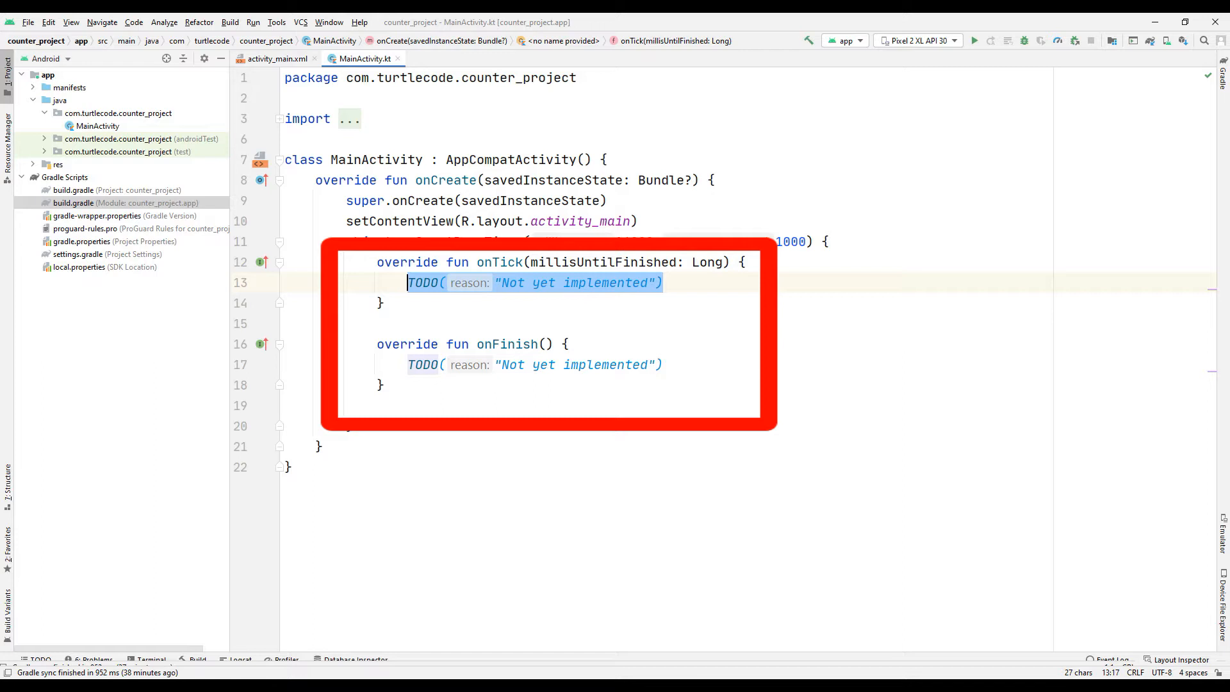
- Have onTick set counter_text to the seconds left, millisUntilFinished/1000
{"action": "key", "text": "Delete"}
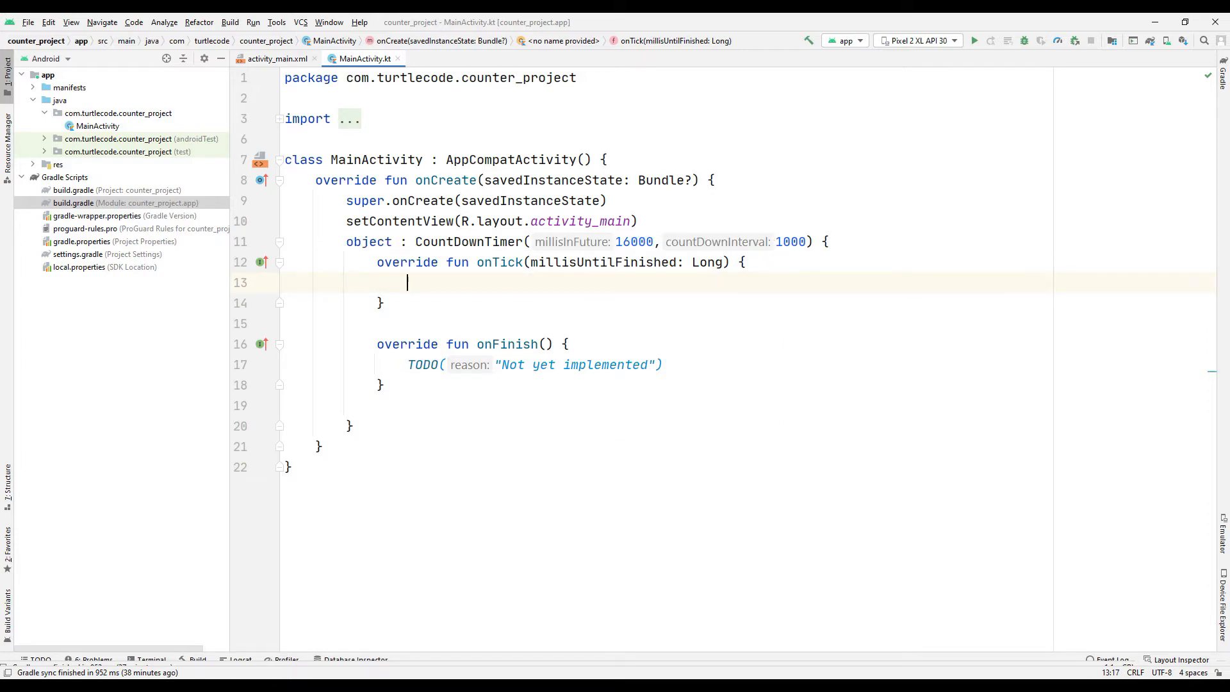
{"action": "left_click", "coordinate": [274, 58]}
{"action": "type", "text": "counter_text.te"}
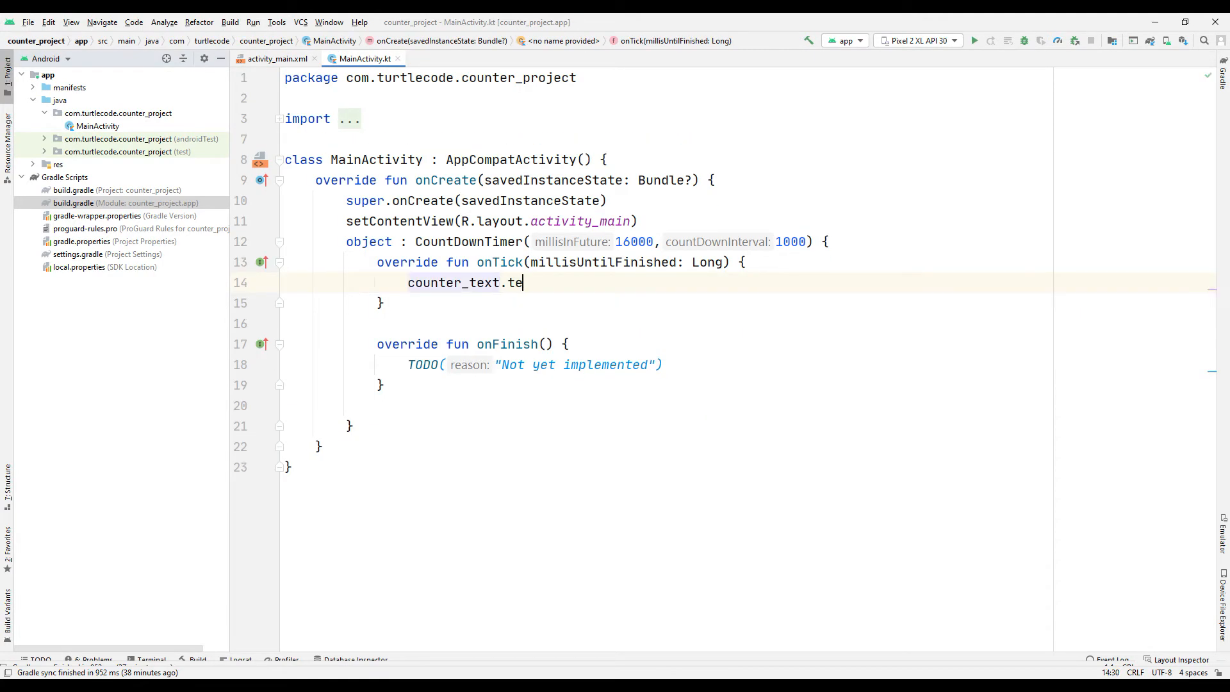
{"action": "type", "text": "xt ="}
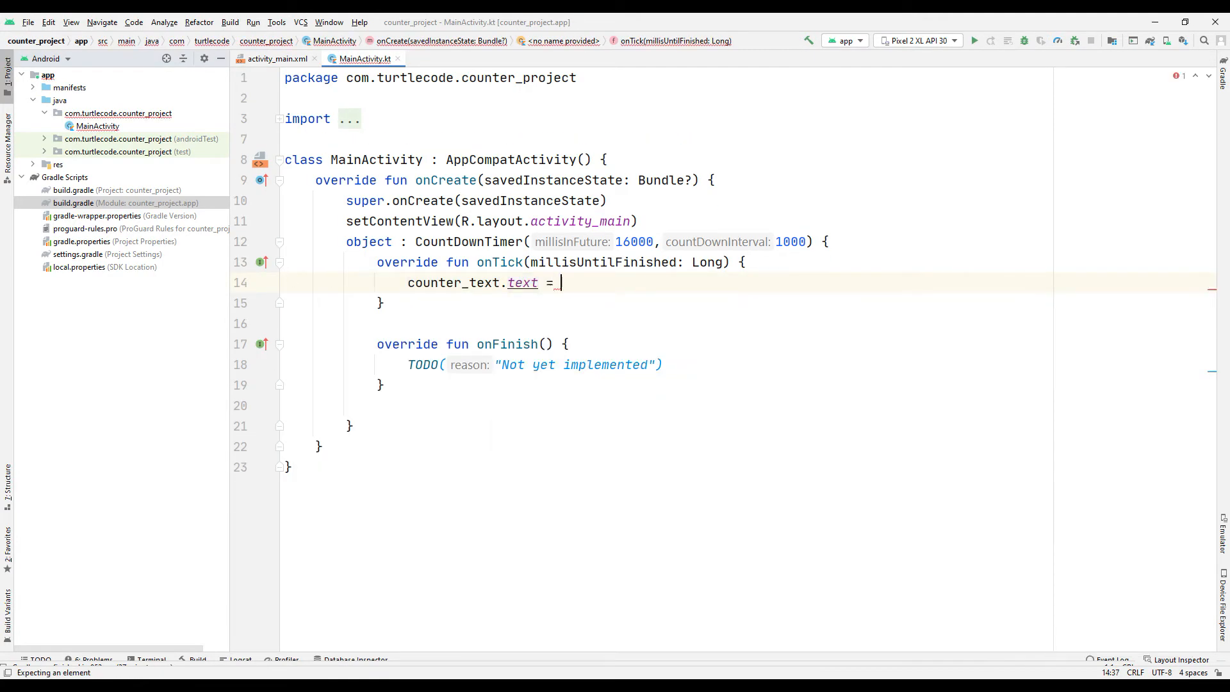
{"action": "type", "text": "\"${mil"}
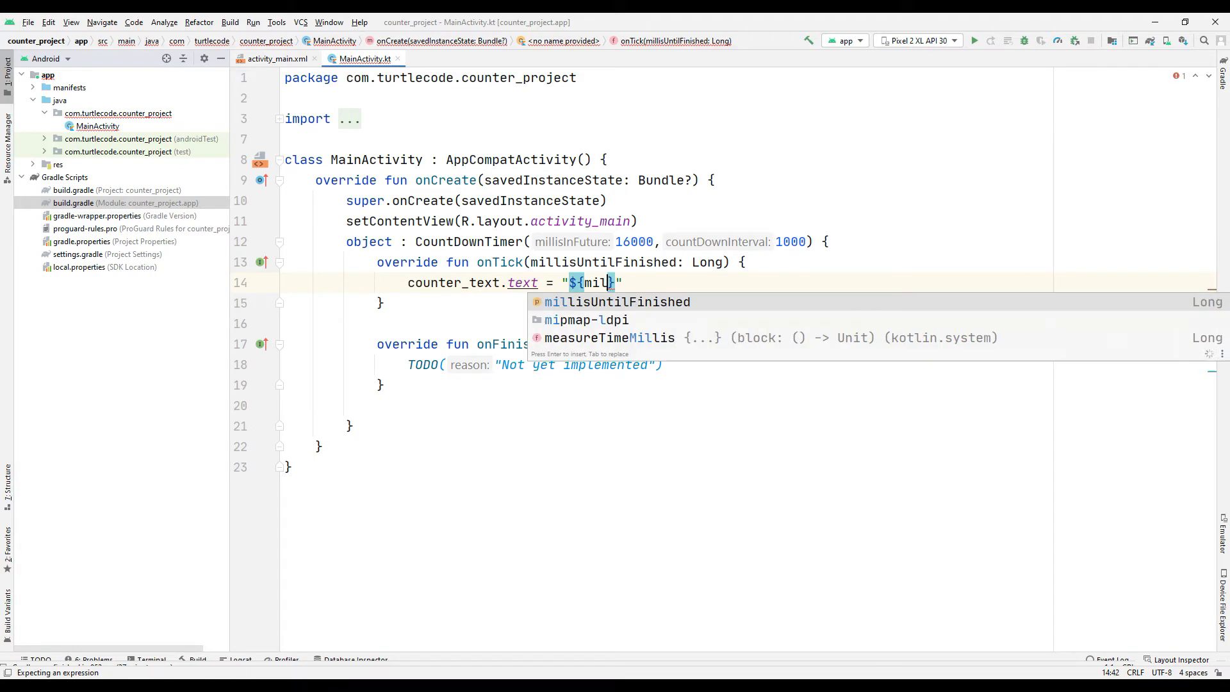
{"action": "type", "text": "millisUntilFinished/1000"}
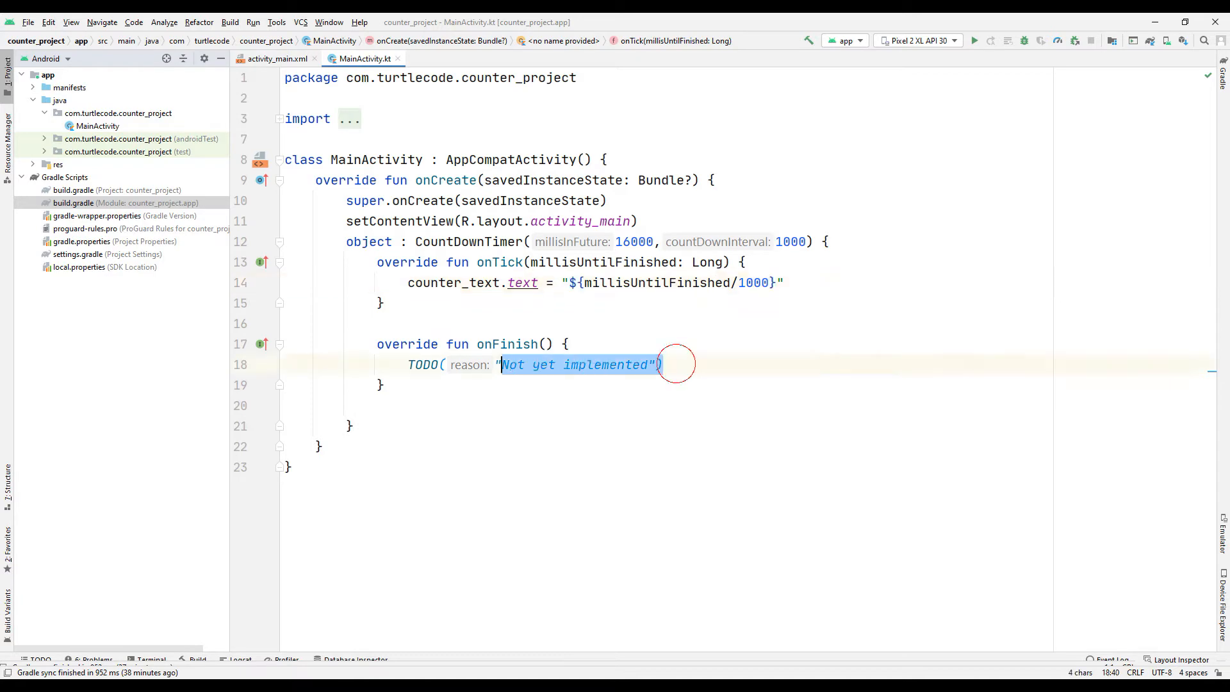
- Have onFinish show "Time's up!" in counter_text and start the timer with .start()
{"action": "type", "text": "cou"}
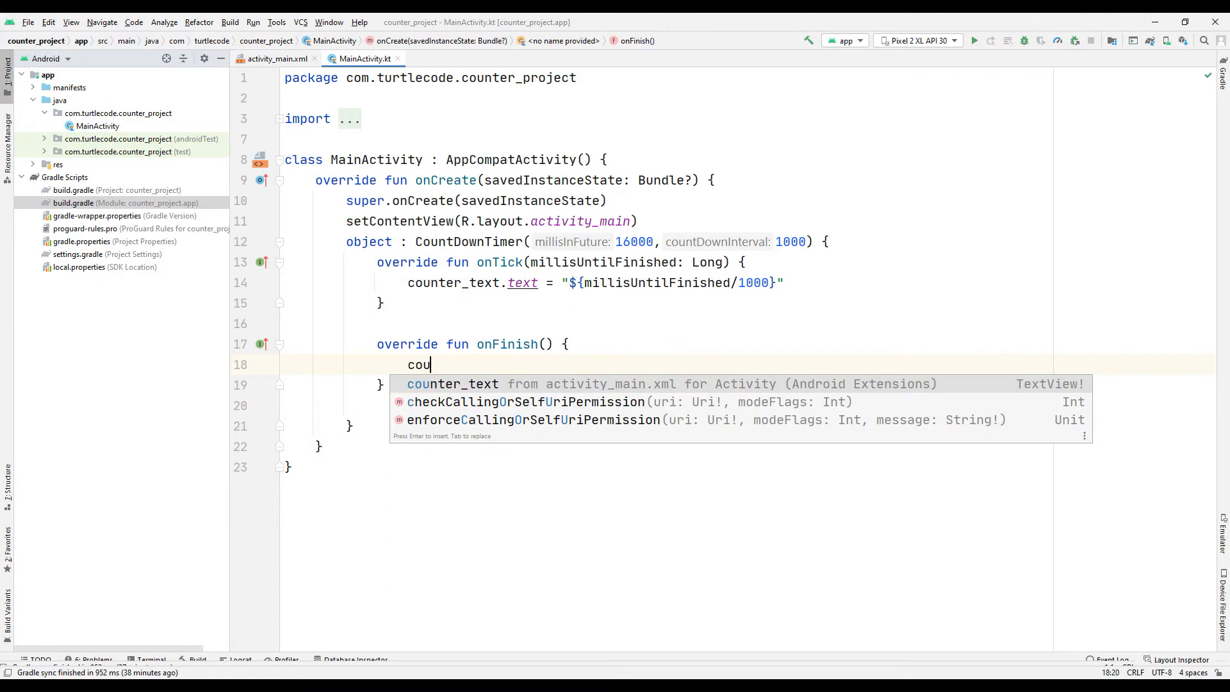
{"action": "type", "text": "counter_text.text = \"T\""}
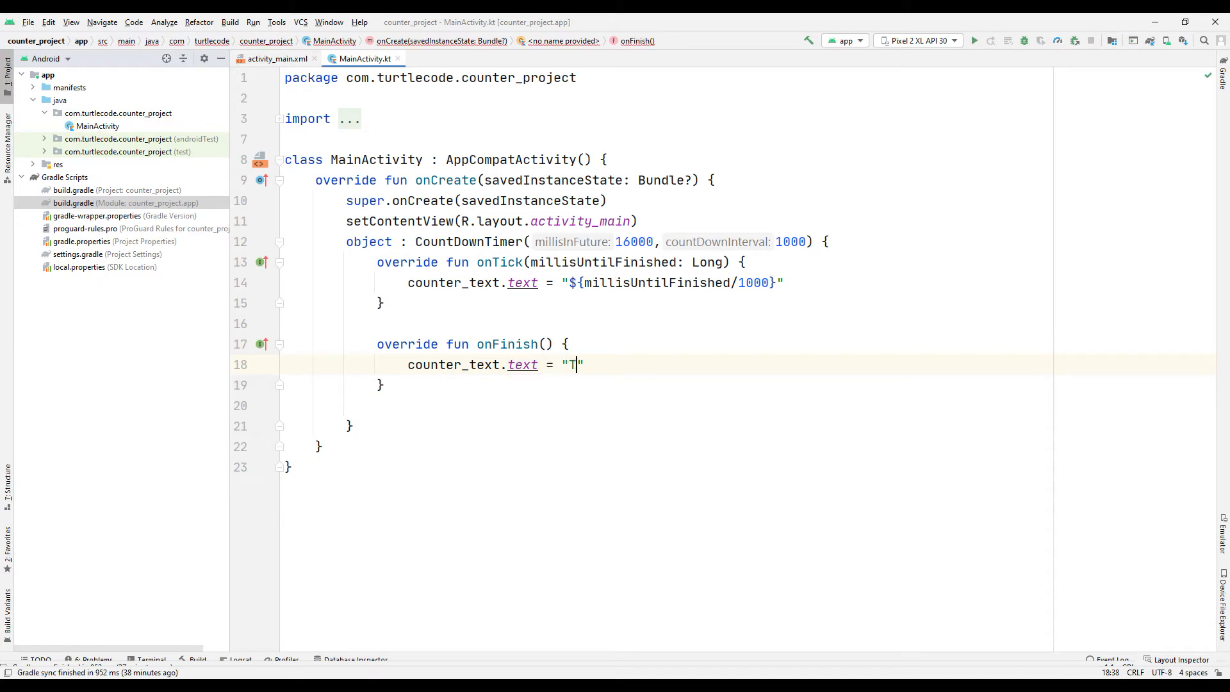
{"action": "type", "text": "ime's up!"}
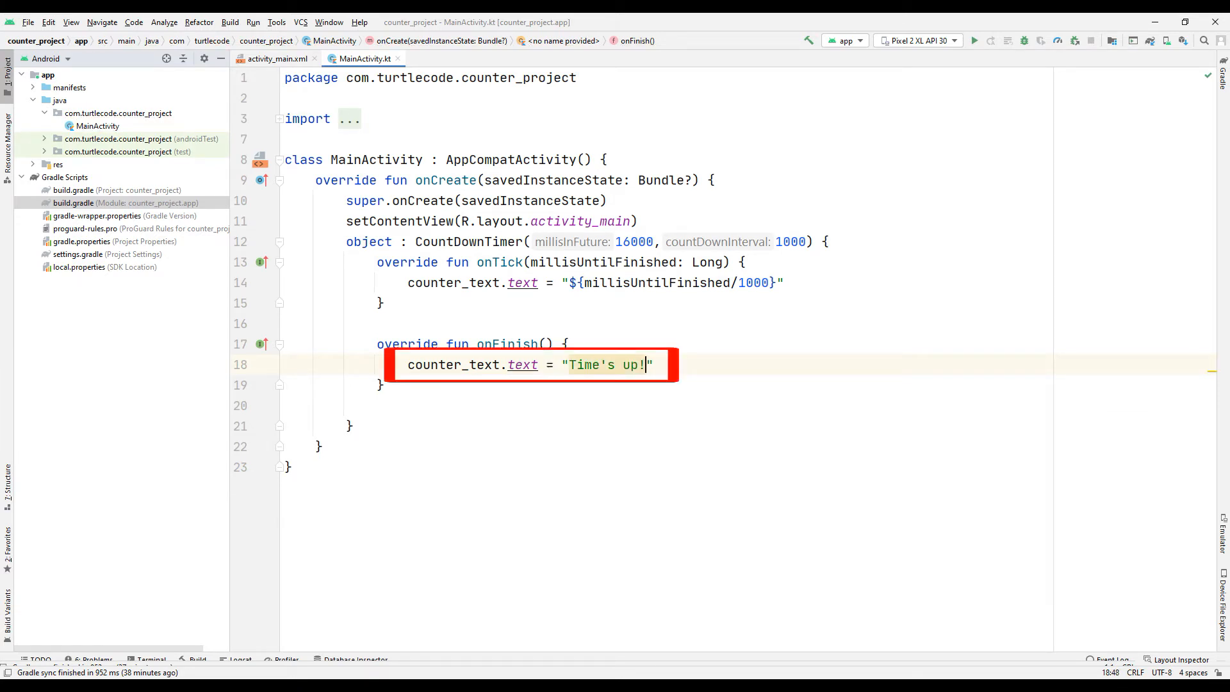
{"action": "type", "text": ".start("}
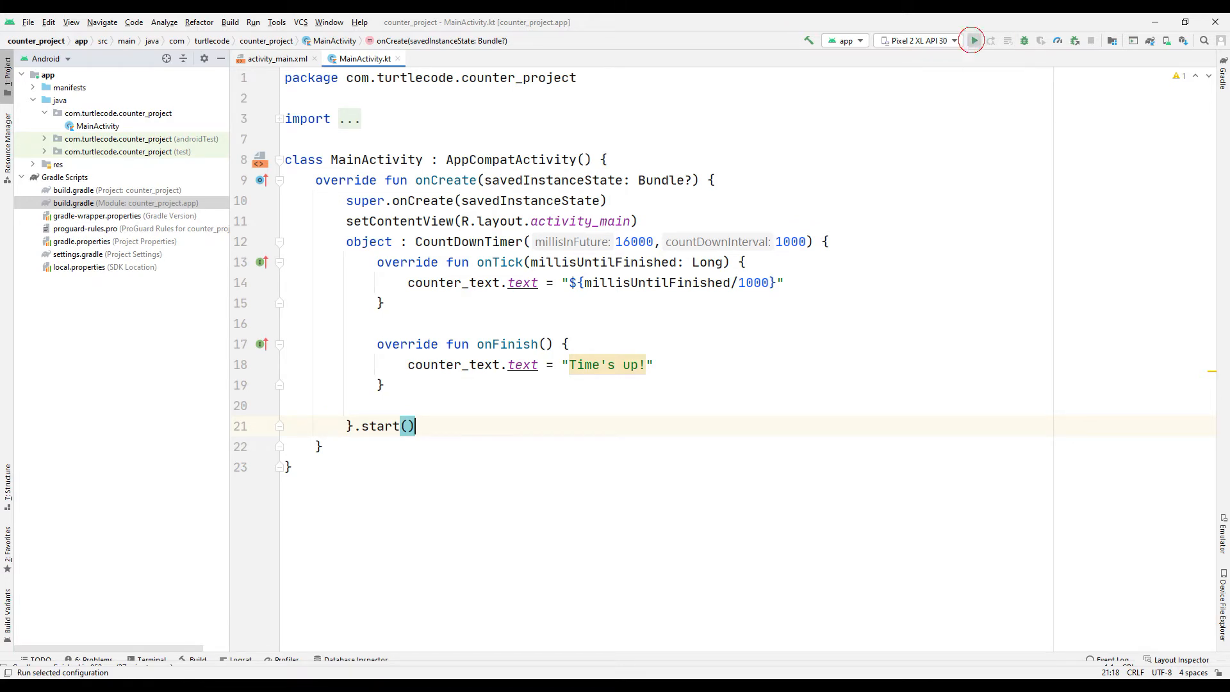
- Run the app on the Pixel 2 XL API 30 emulator
{"action": "left_click", "coordinate": [973, 40]}
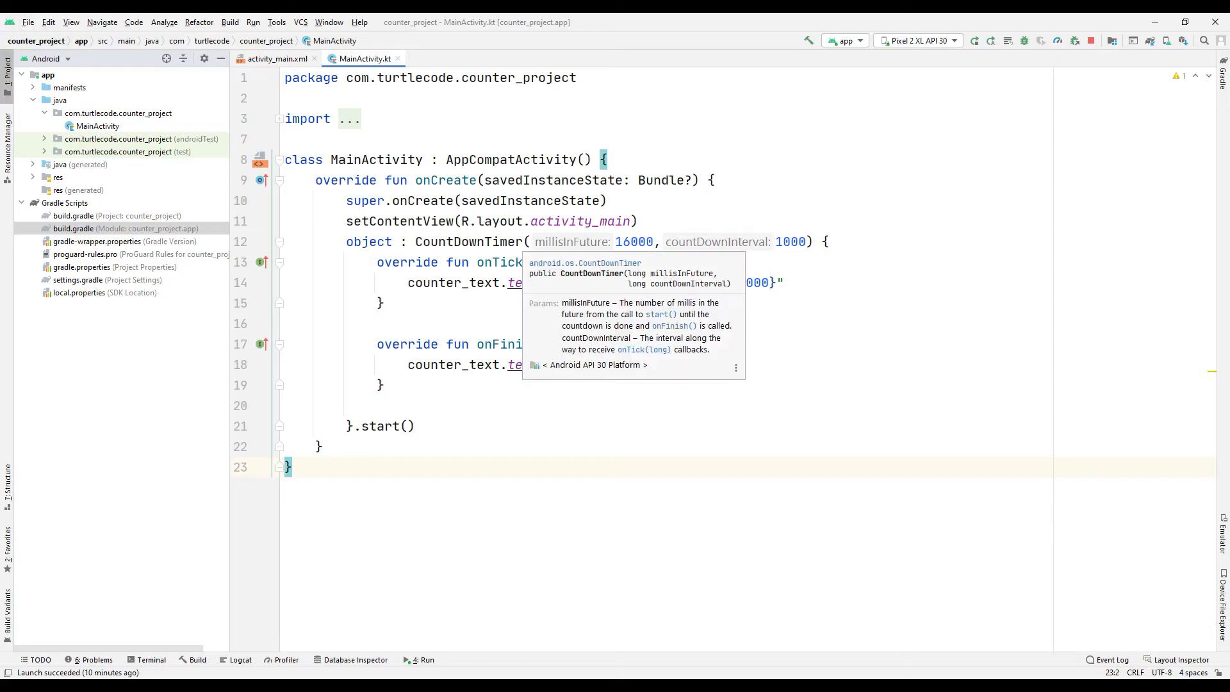
- Label button4 stop, select the START button and filter attributes to onClick
{"action": "left_click", "coordinate": [276, 58]}
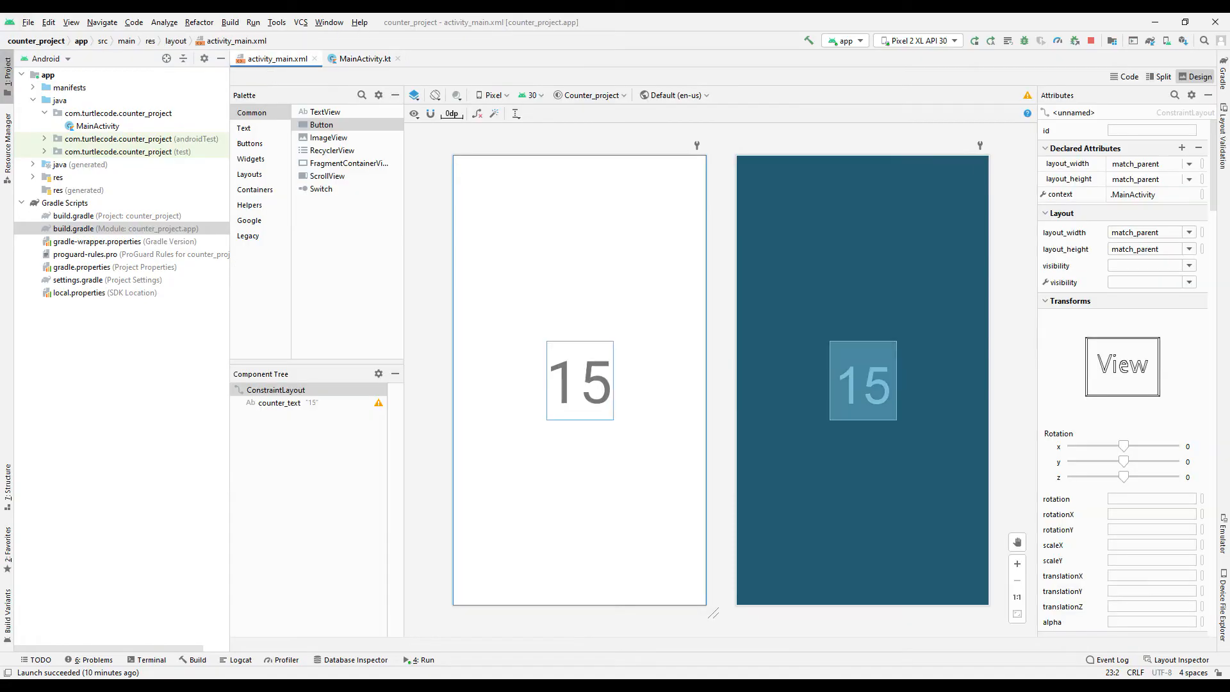
{"action": "left_click", "coordinate": [579, 380]}
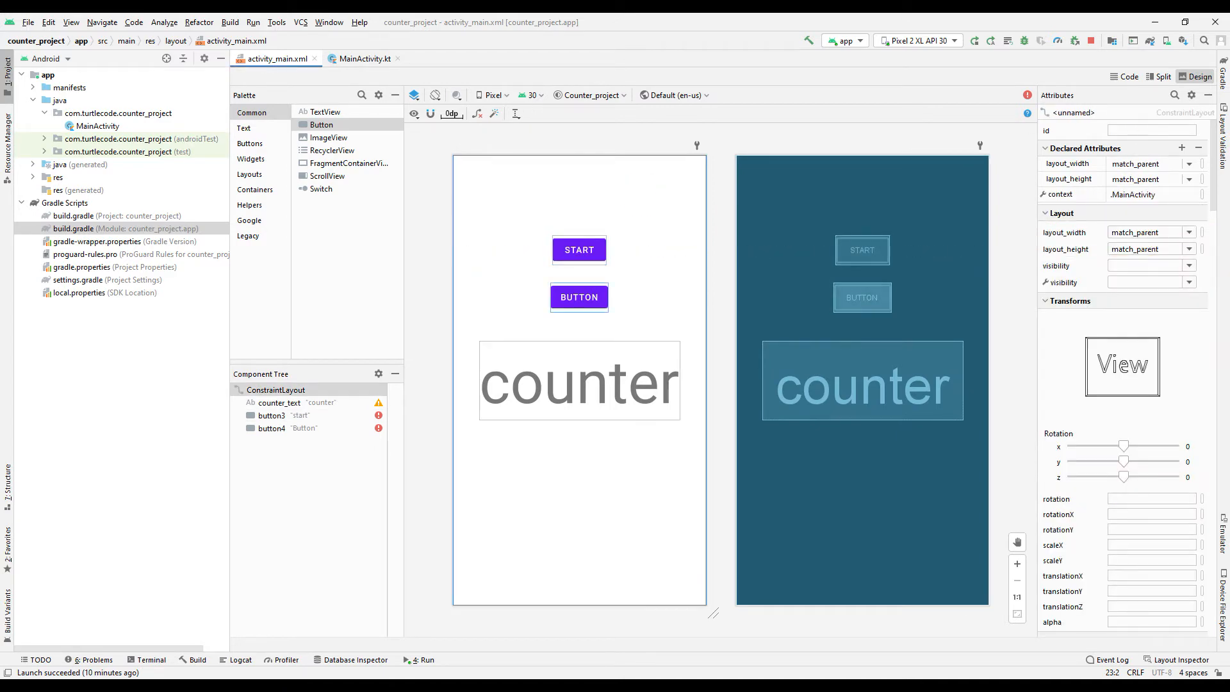
{"action": "left_click", "coordinate": [580, 296]}
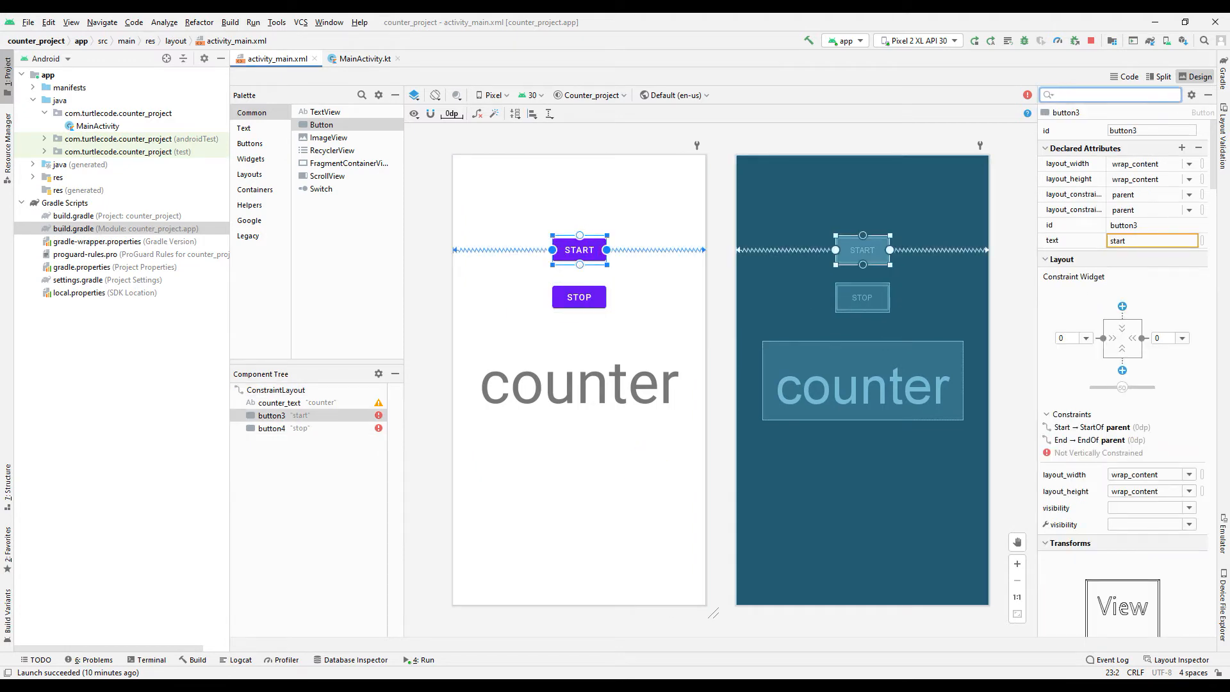
{"action": "type", "text": "oncl"}
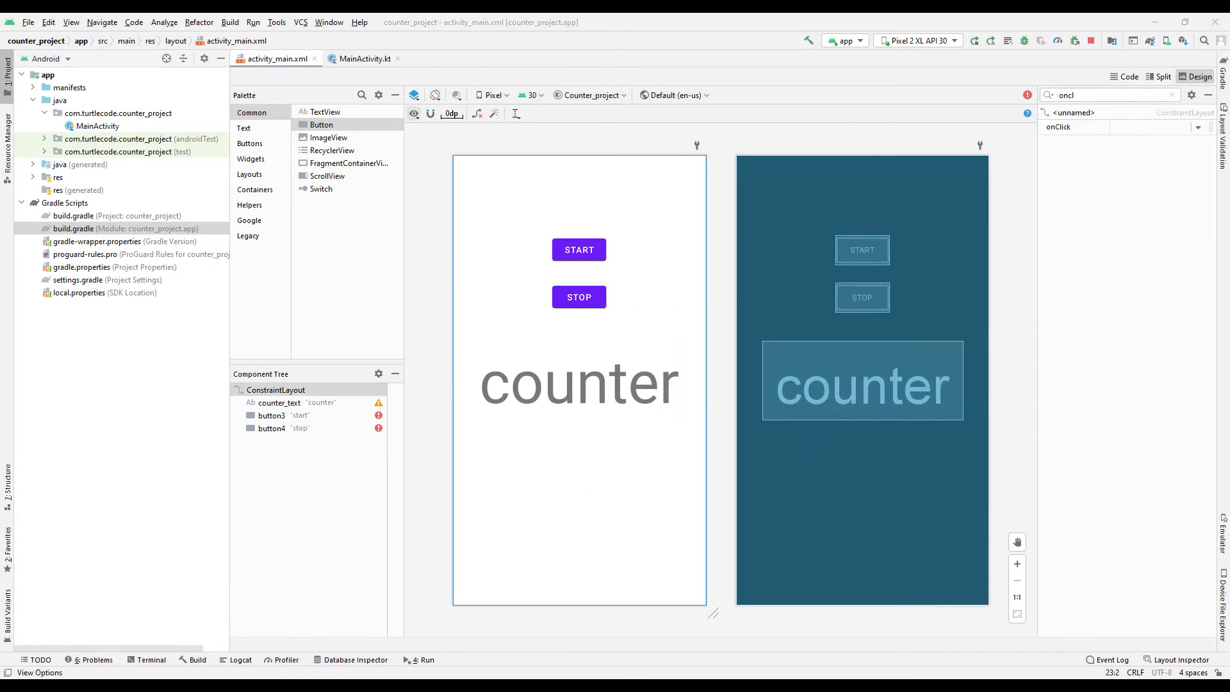
- Enable Show System UI in the preview, infer constraints and return to MainActivity.kt
{"action": "left_click", "coordinate": [414, 114]}
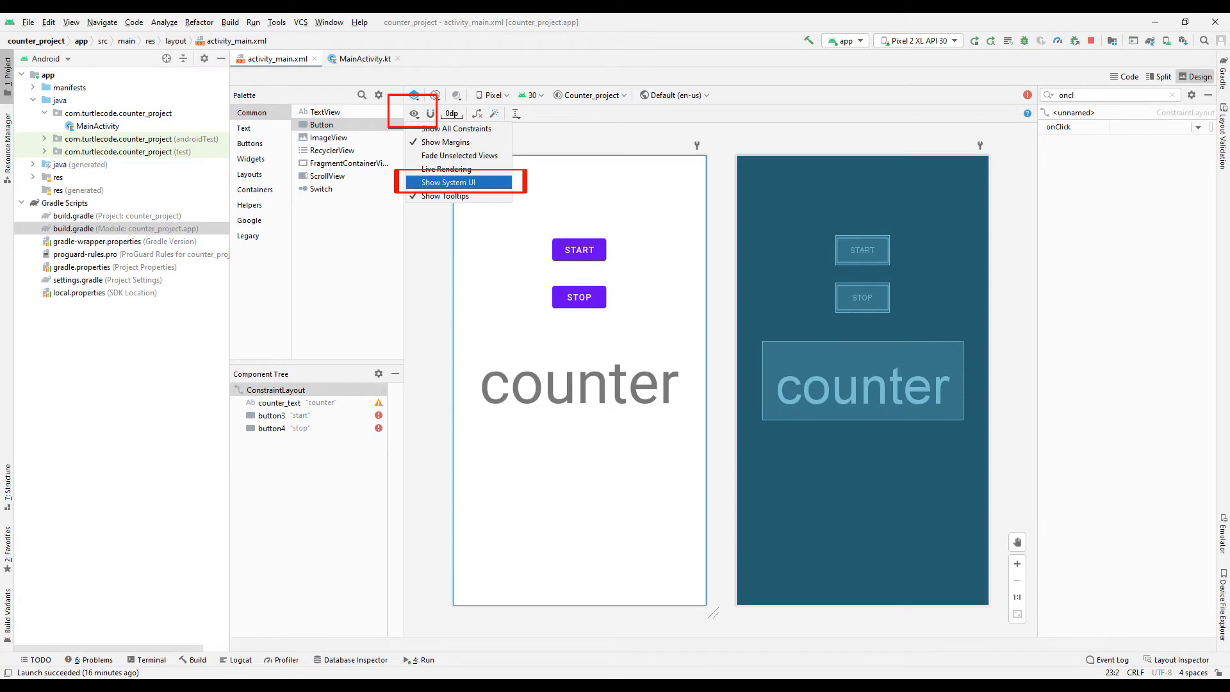
{"action": "left_click", "coordinate": [448, 182]}
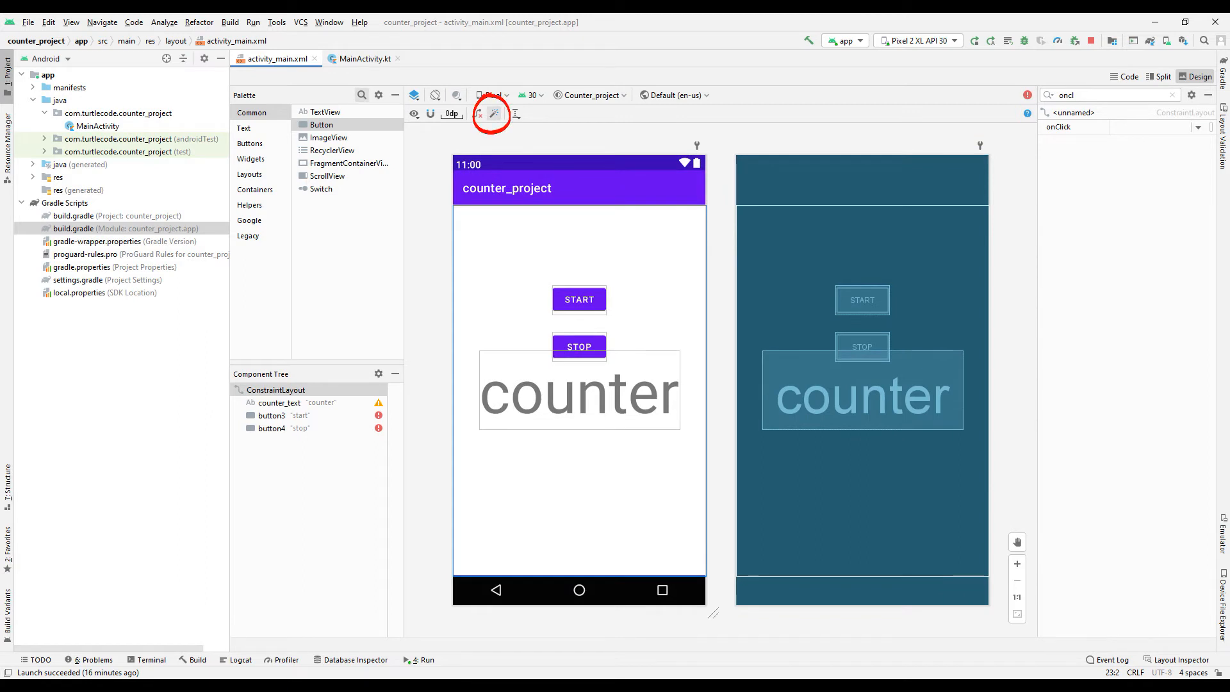
{"action": "left_click", "coordinate": [493, 113]}
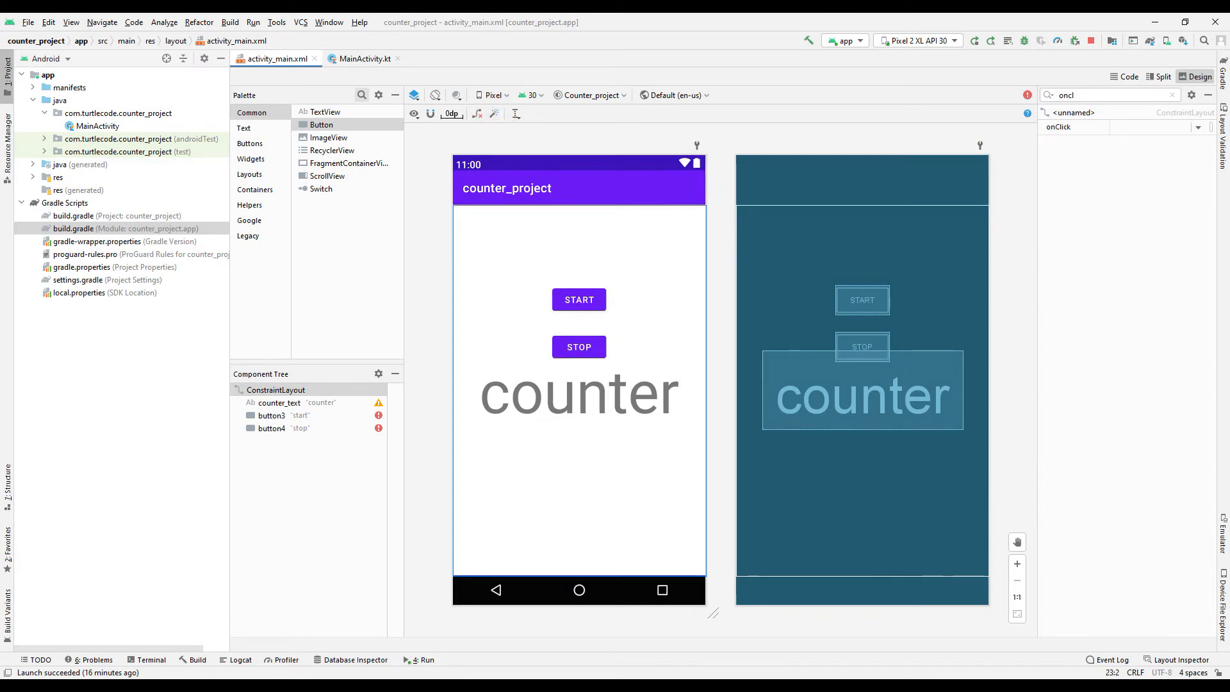
{"action": "left_click", "coordinate": [364, 58]}
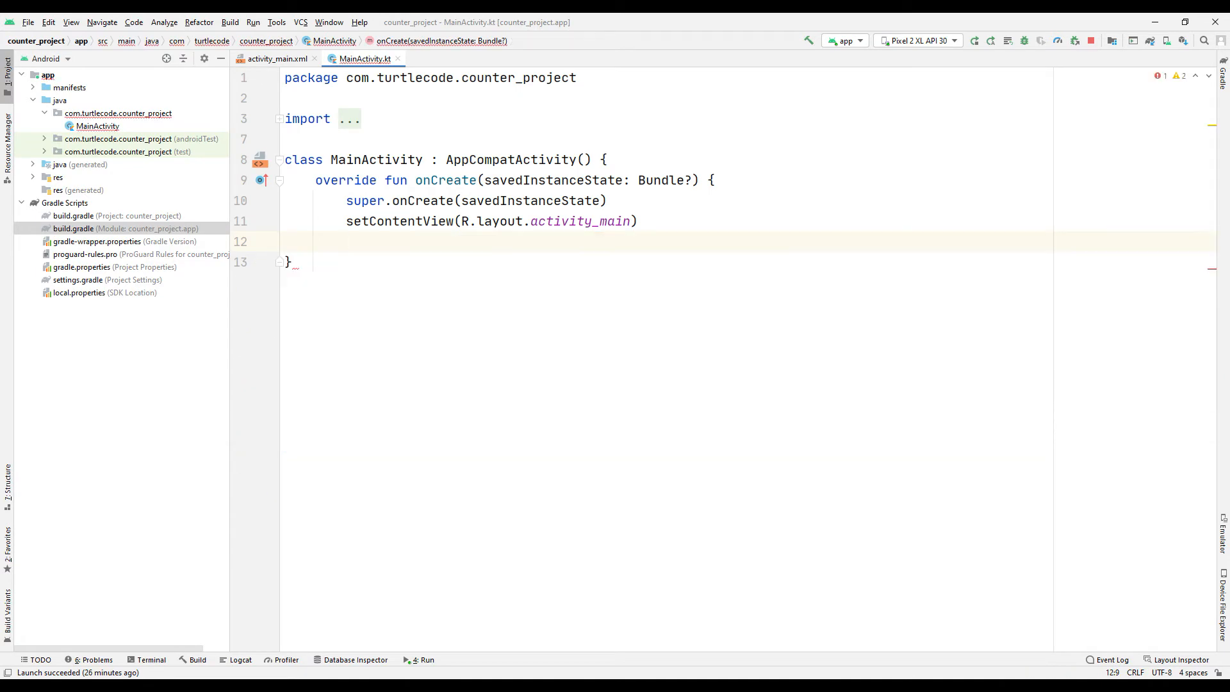
- Declare number = 0, runnable and handler with android.os.Handler imported, and begin fun (view: View)
{"action": "type", "text": "var number = 0"}
{"action": "type", "text": "var handler = Handler(Looper.myLooper()!!)"}
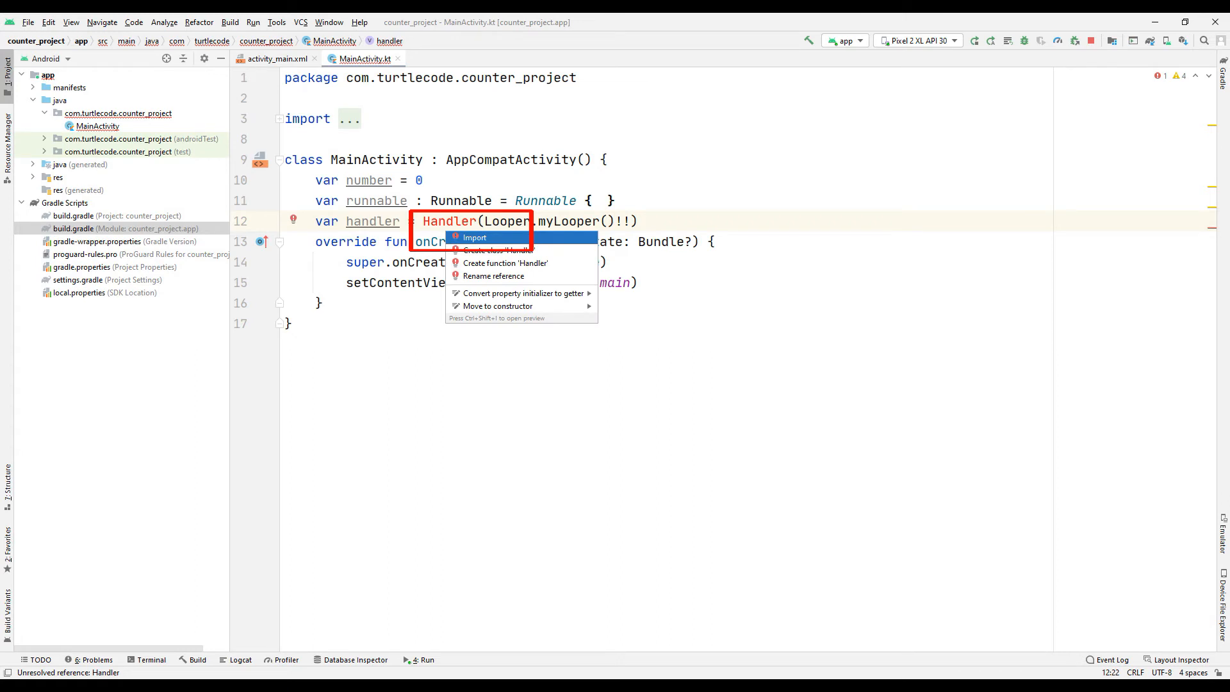
{"action": "left_click", "coordinate": [474, 238]}
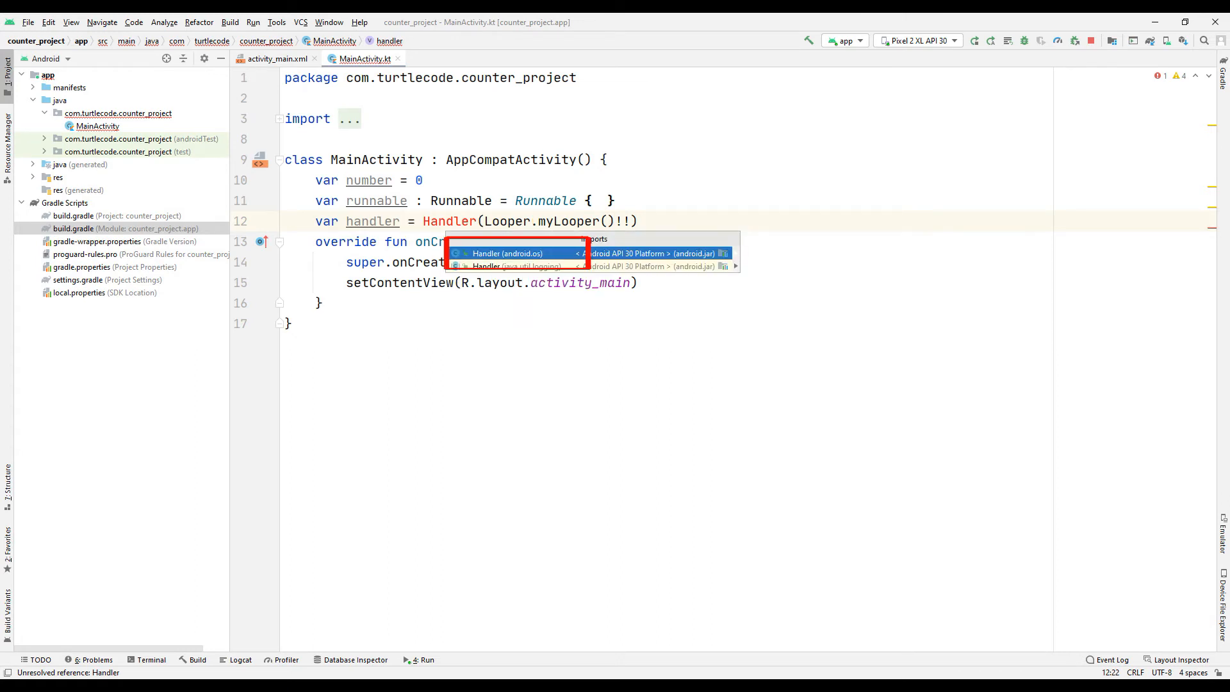
{"action": "left_click", "coordinate": [508, 252]}
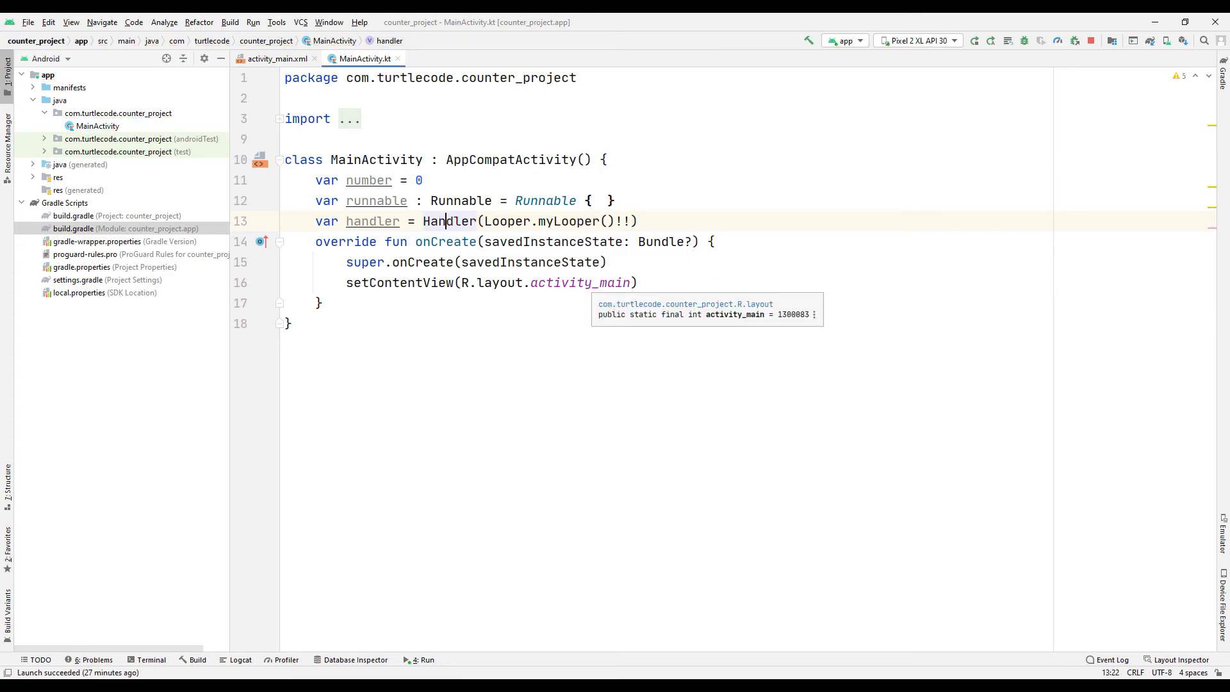
{"action": "type", "text": "fun (view View) {"}
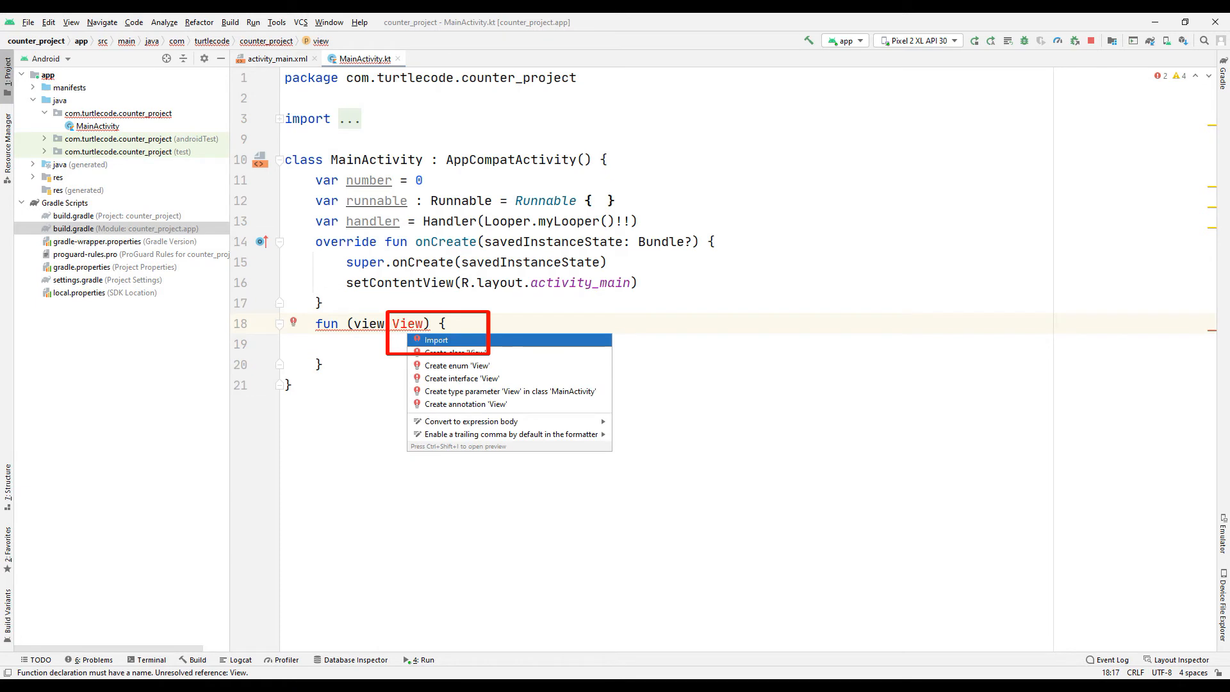
- Write start_button assigning runnable to an object : Runnable with a generated run incrementing number
{"action": "left_click", "coordinate": [276, 58]}
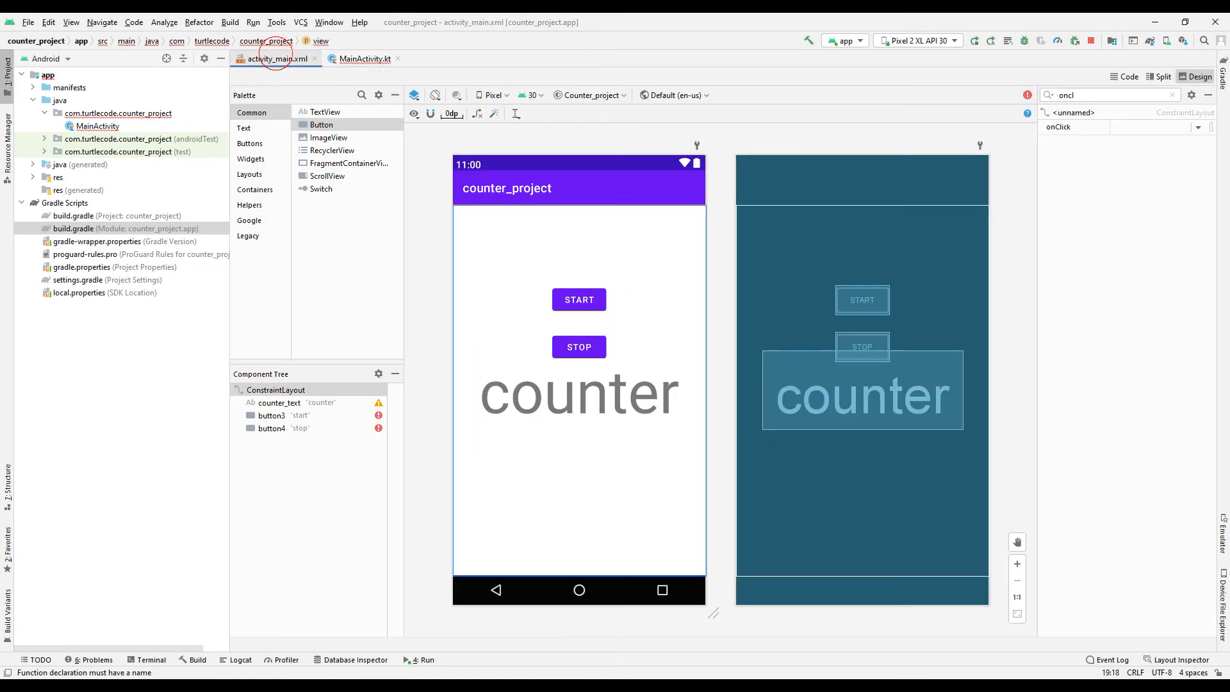
{"action": "left_click", "coordinate": [579, 300]}
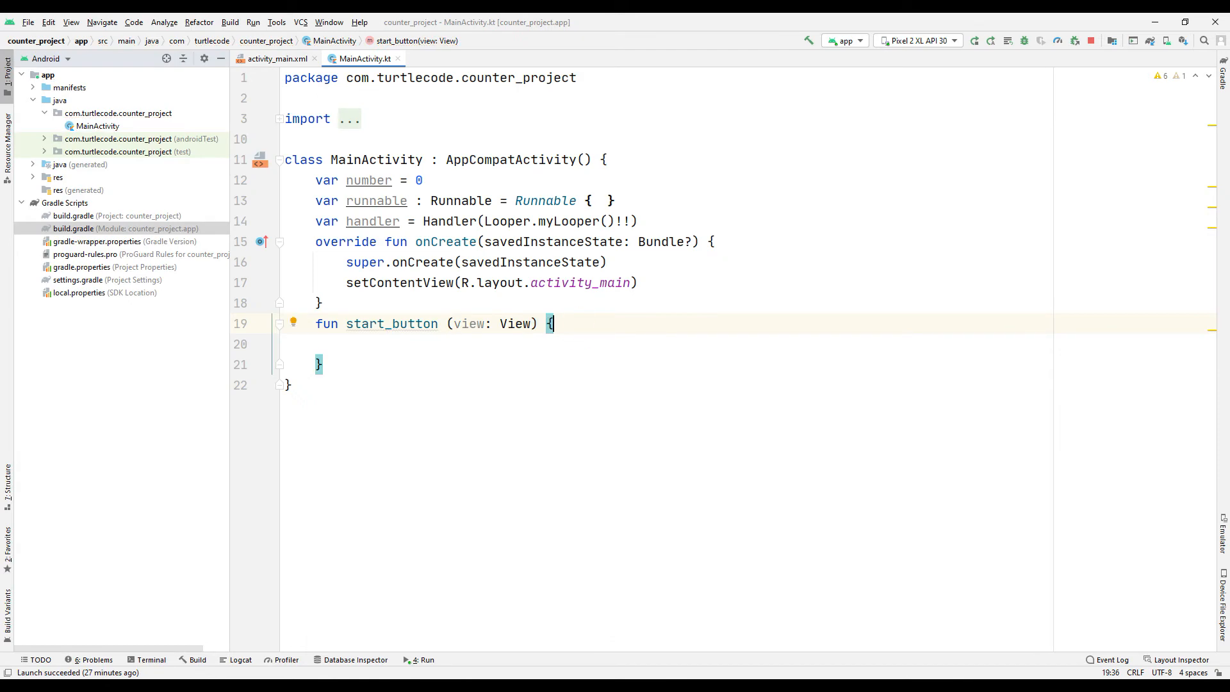
{"action": "type", "text": "runnable = o"}
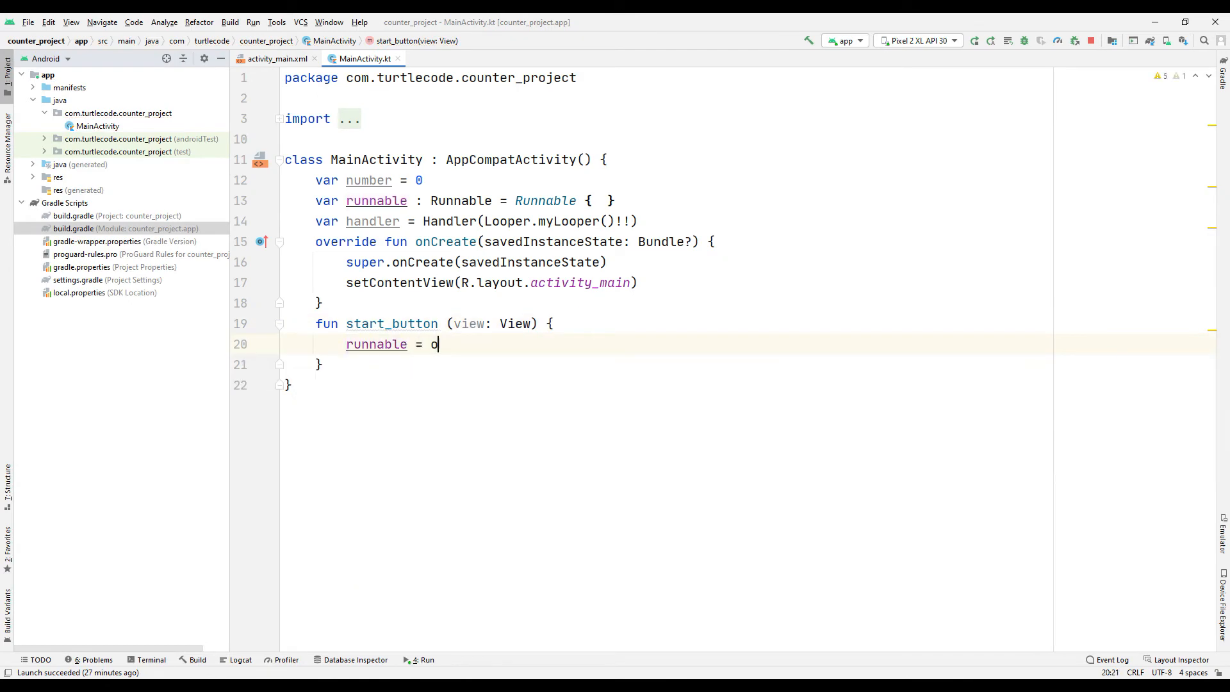
{"action": "type", "text": "bject : Runnable {"}
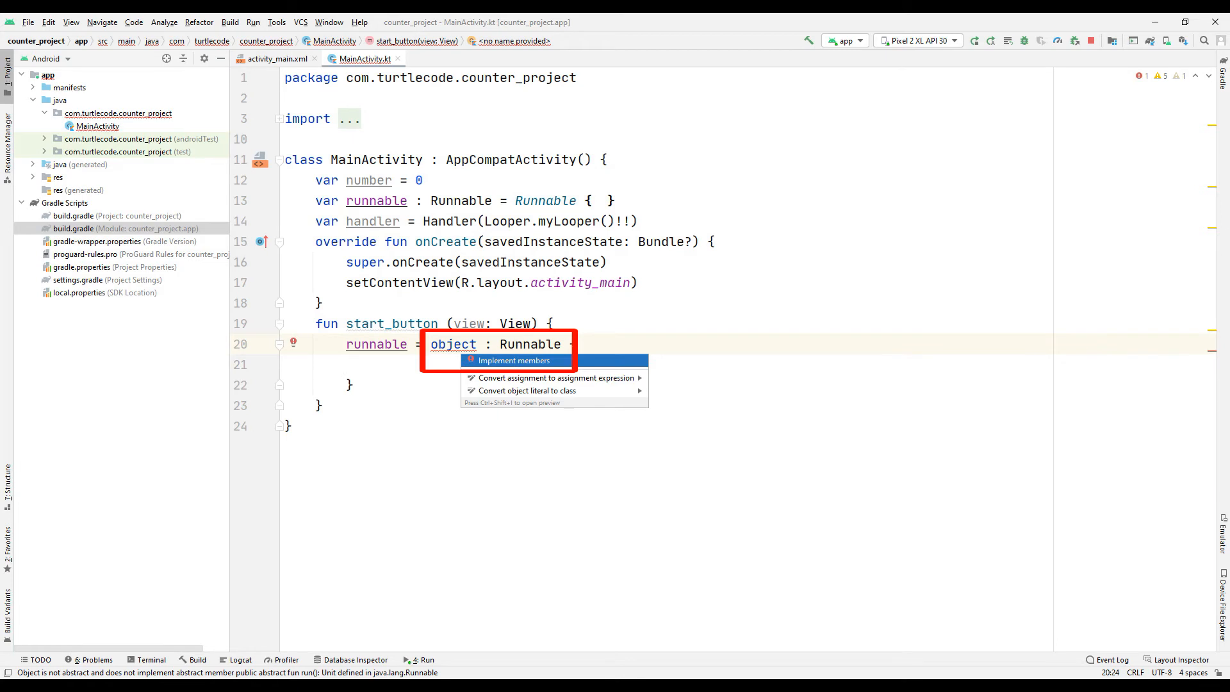
{"action": "left_click", "coordinate": [513, 360]}
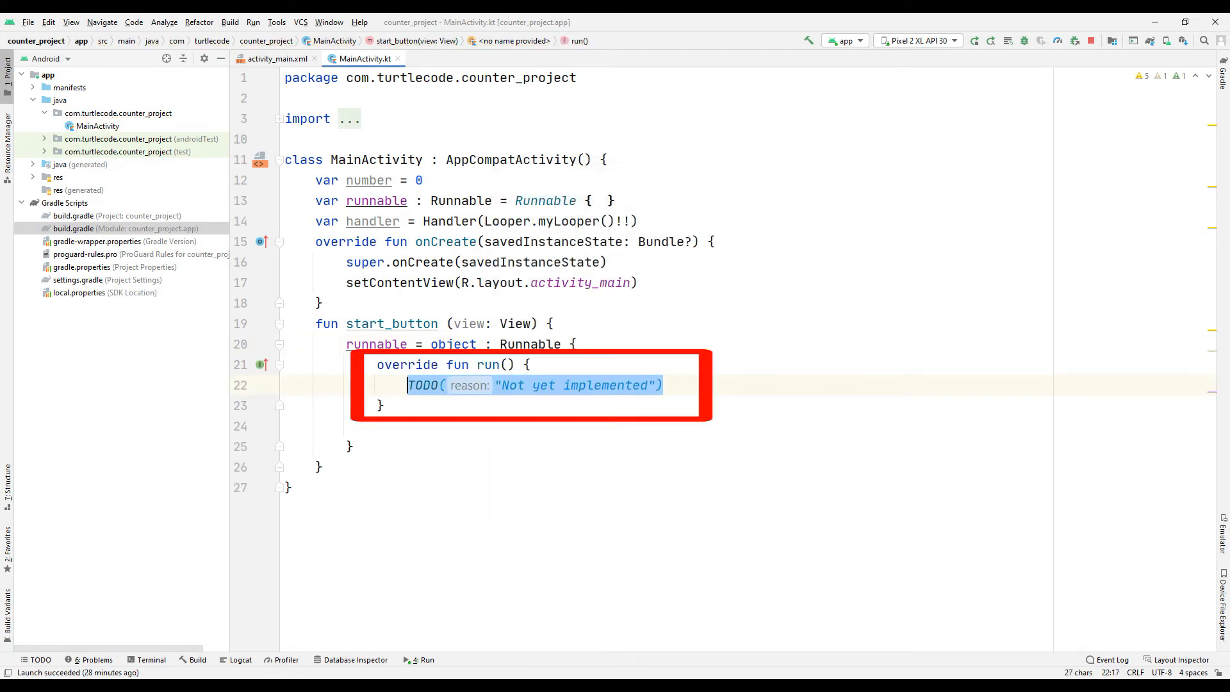
{"action": "type", "text": "number = nu"}
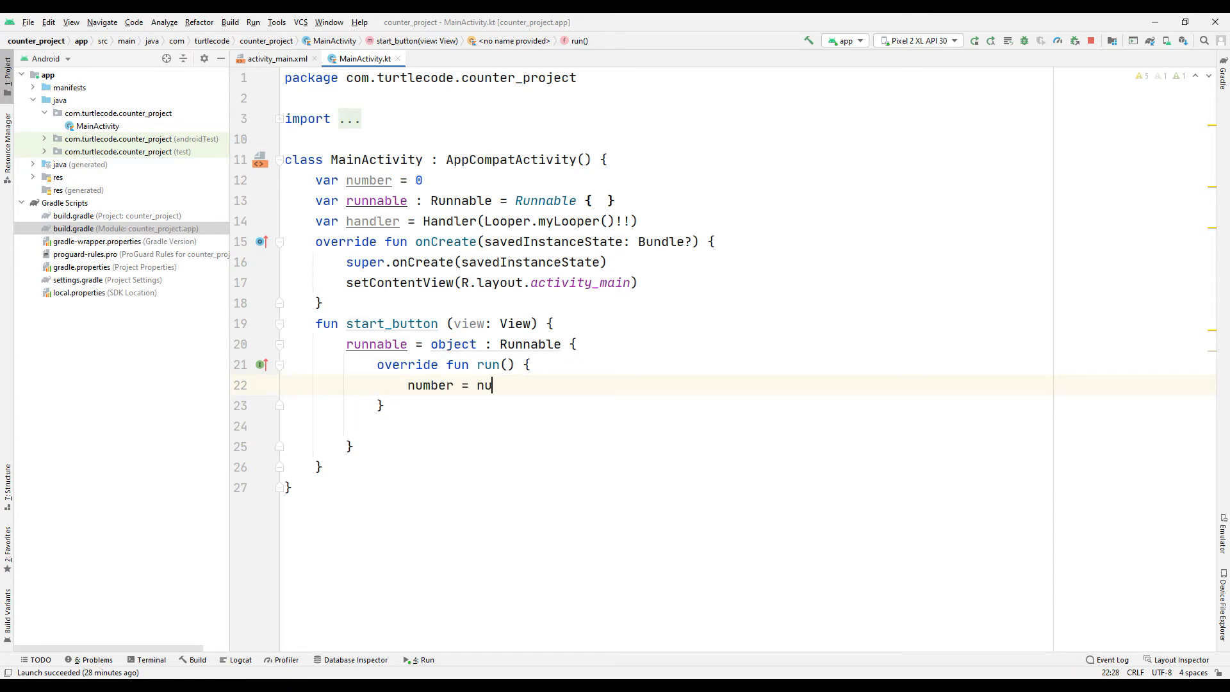
- Wire START's onClick to start_button, post the runnable every 1000 ms resetting number past 15, and handler.post it
{"action": "left_click", "coordinate": [274, 58]}
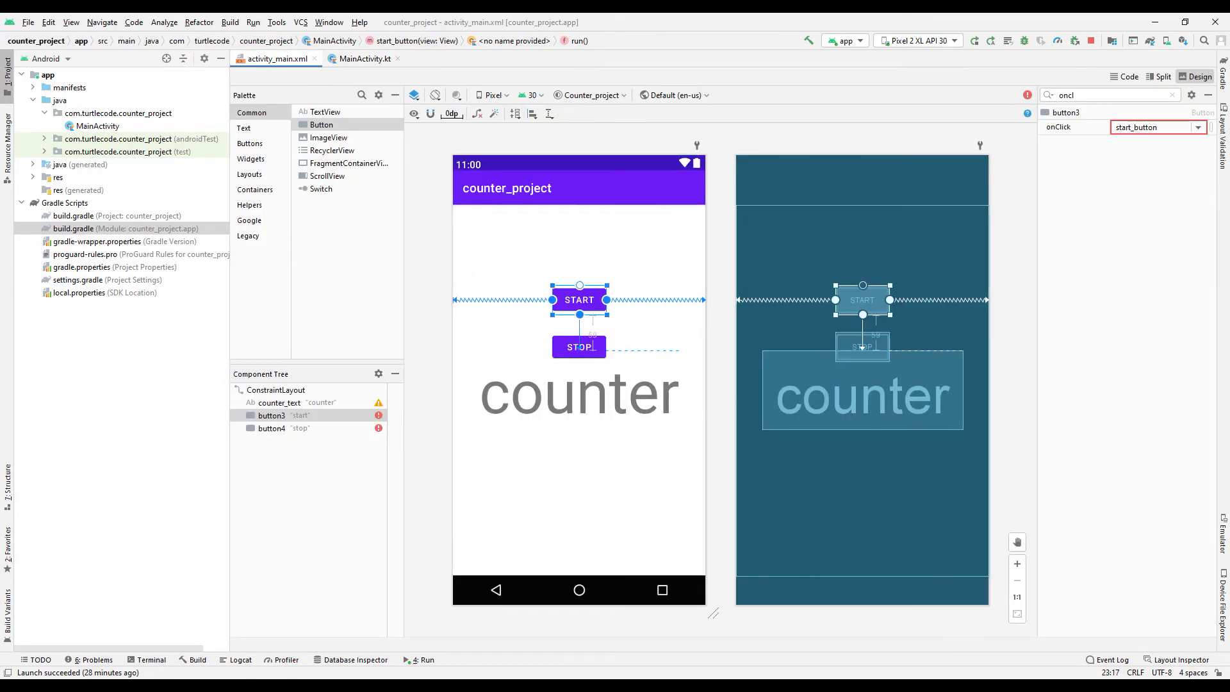
{"action": "left_click", "coordinate": [280, 403]}
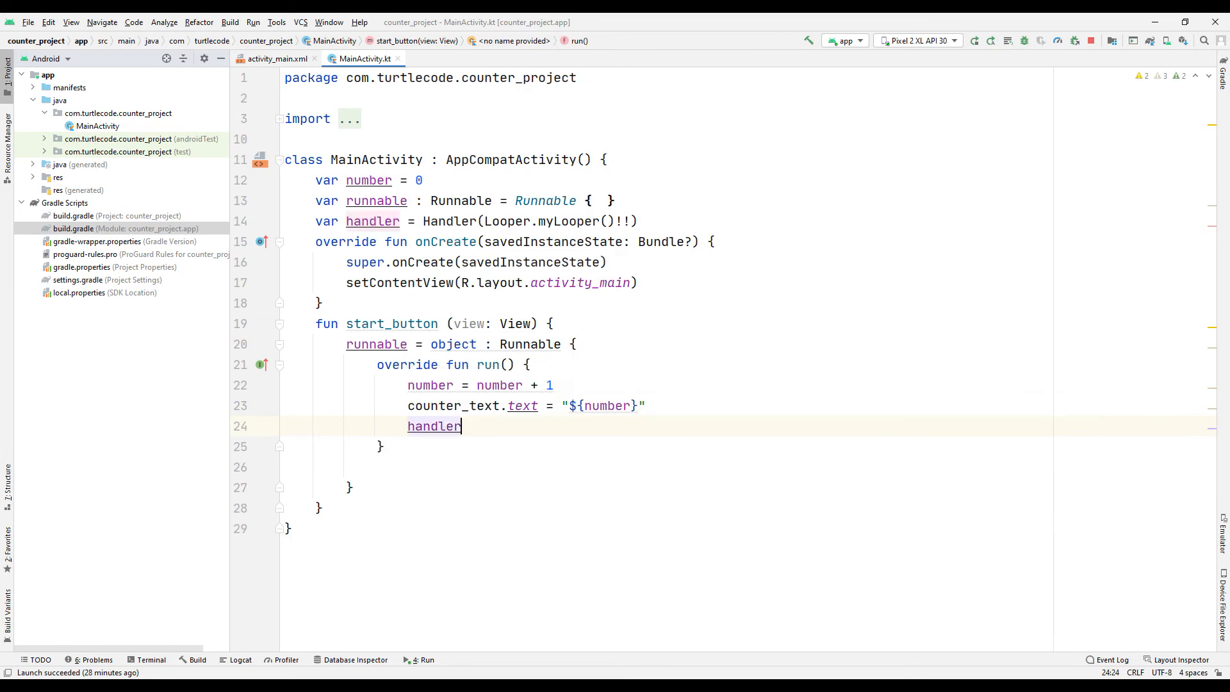
{"action": "type", "text": ".postDelayed(runnable, 1000"}
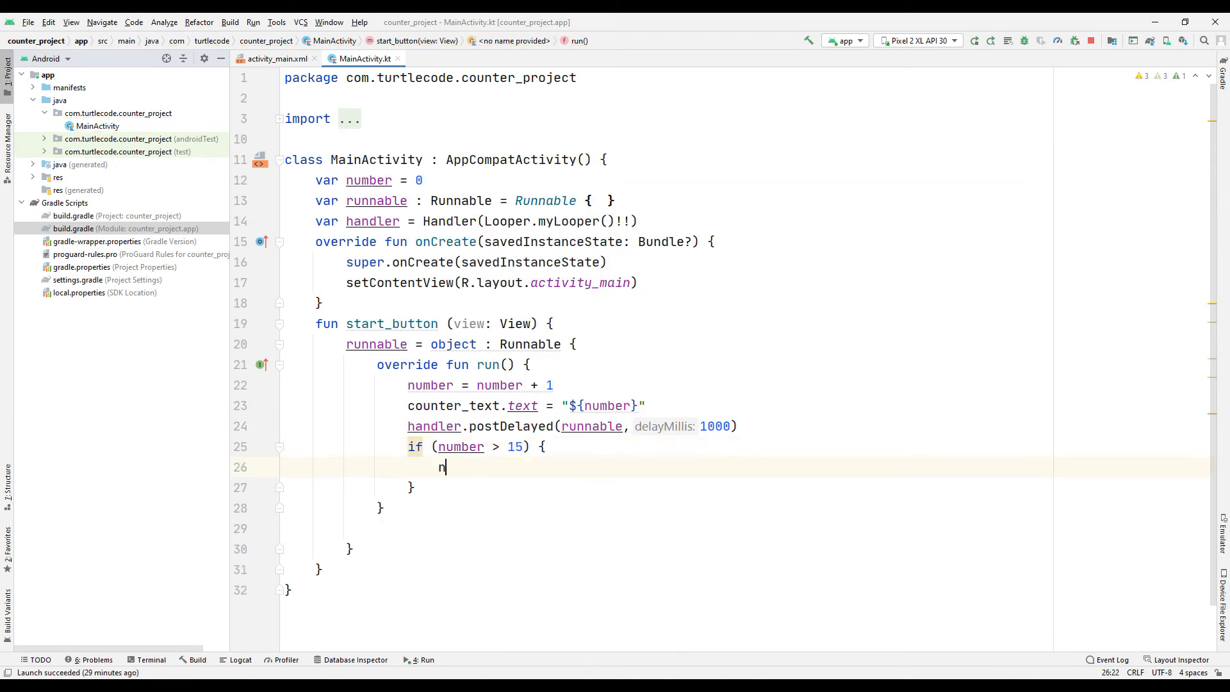
{"action": "type", "text": "umber = 0"}
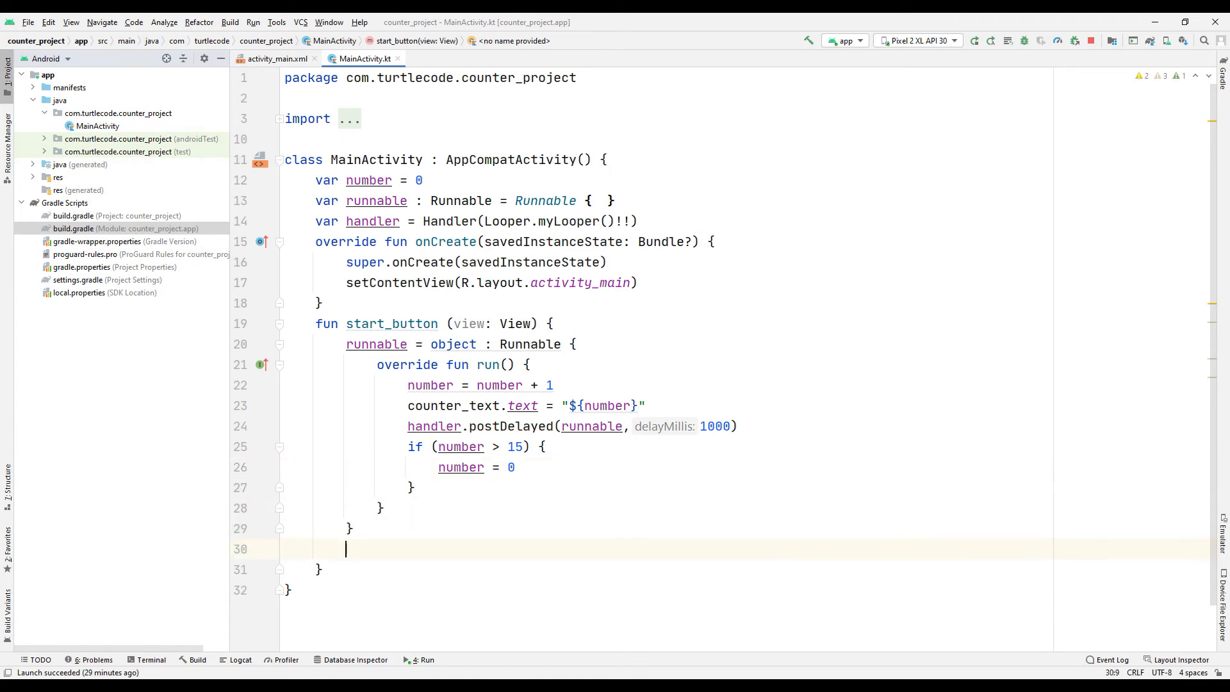
{"action": "type", "text": "handler.post(runnable"}
{"action": "type", "text": "fun (view: View) {"}
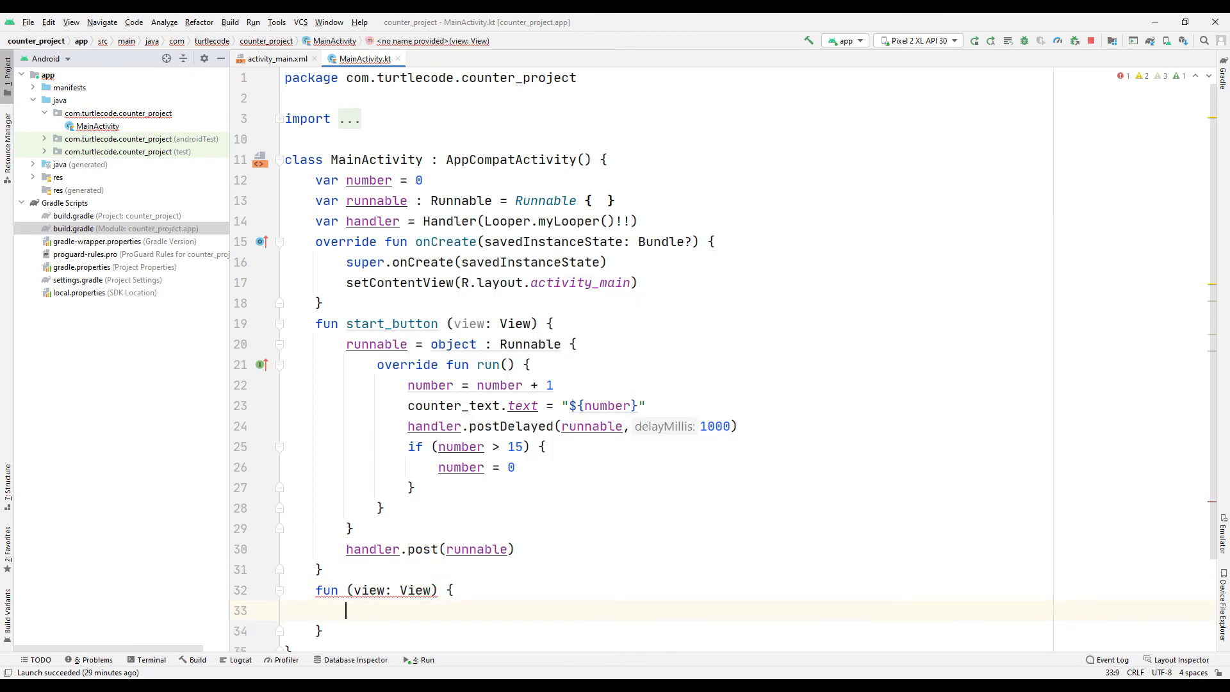
- Wire STOP to stop_button, which calls handler.removeCallbacks(runnable) and sets counter_text to "${number}"
{"action": "left_click", "coordinate": [274, 59]}
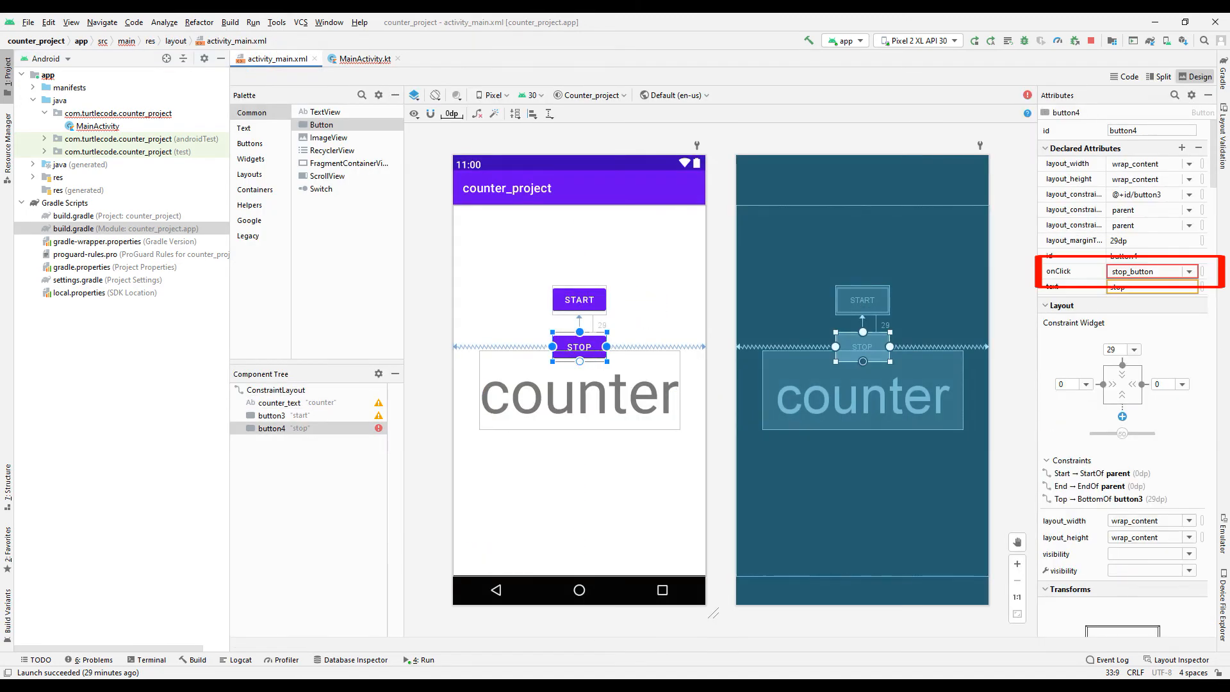
{"action": "left_click", "coordinate": [363, 58]}
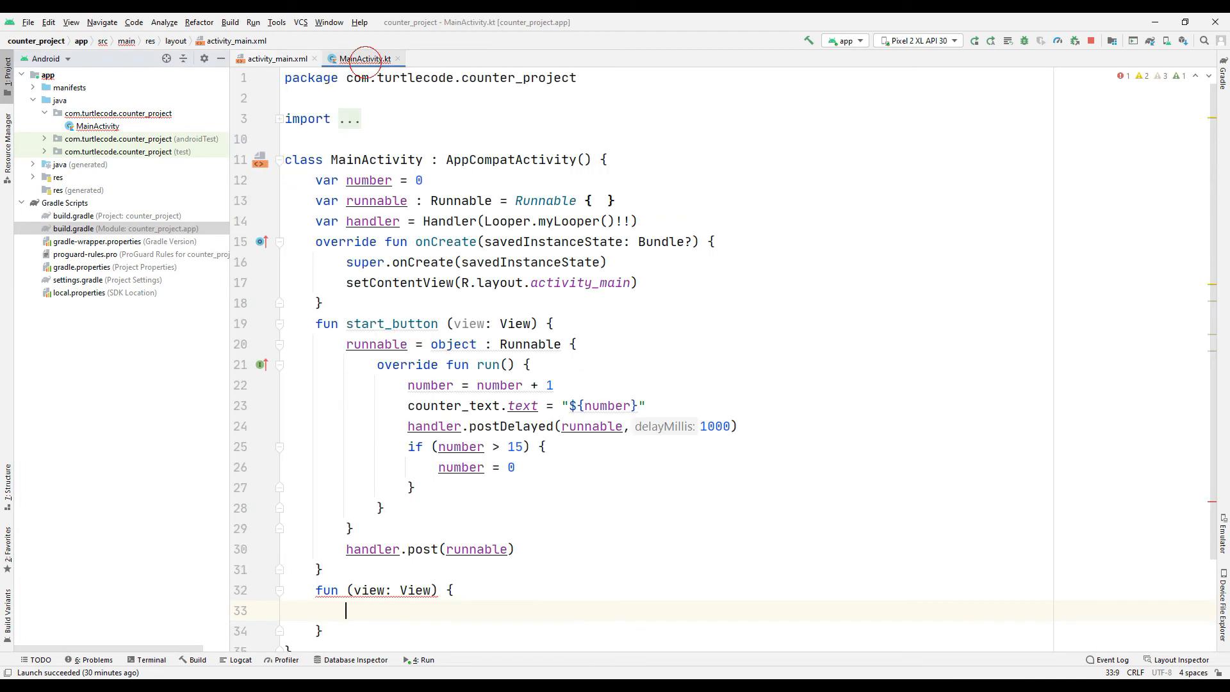
{"action": "type", "text": "handler.removeCallbacks(runnable"}
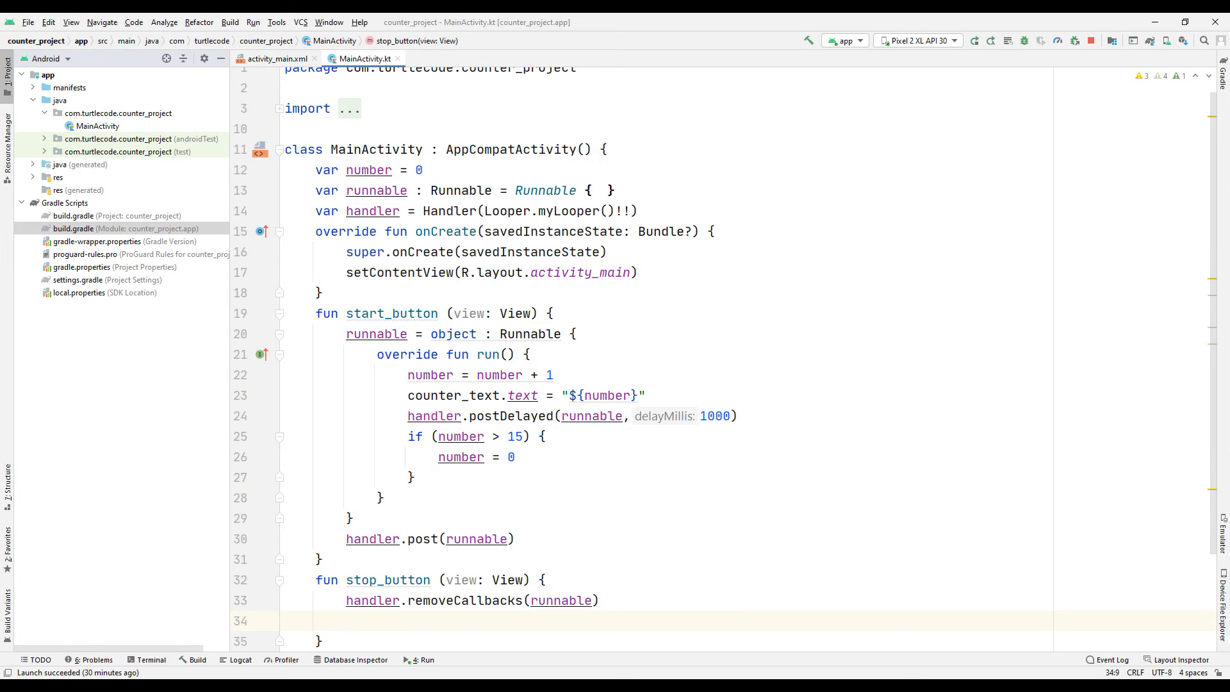
{"action": "type", "text": "counter_text.text = \"$"}
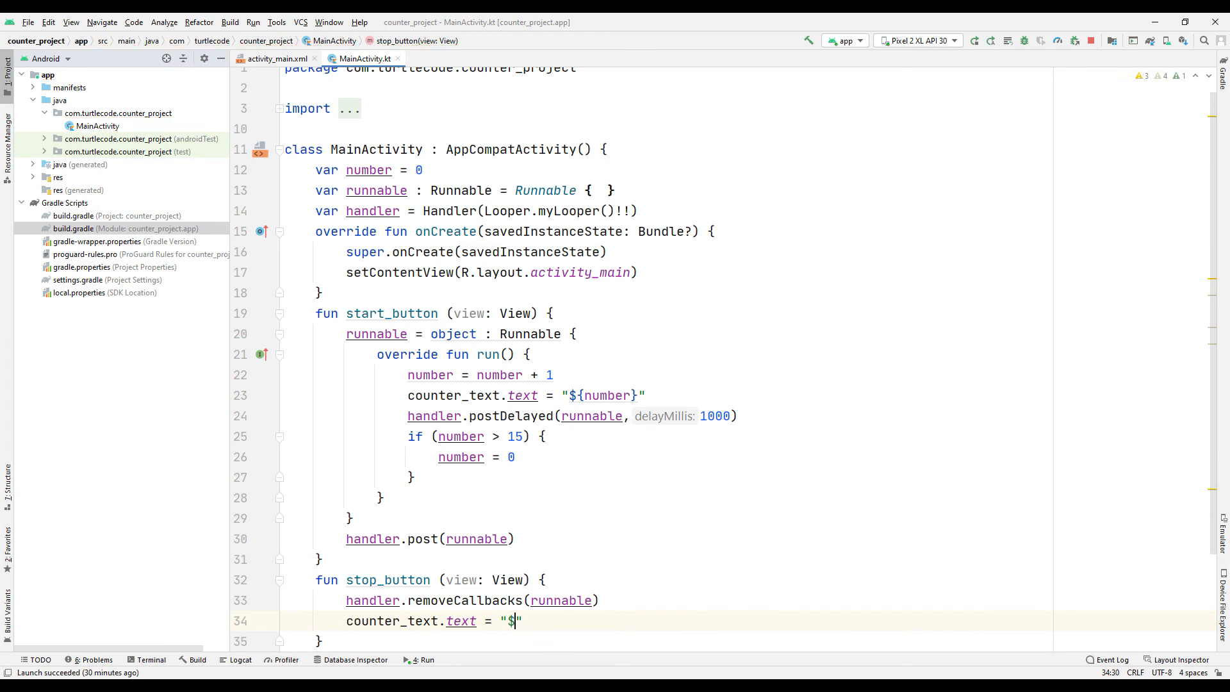
{"action": "type", "text": "{number}"}
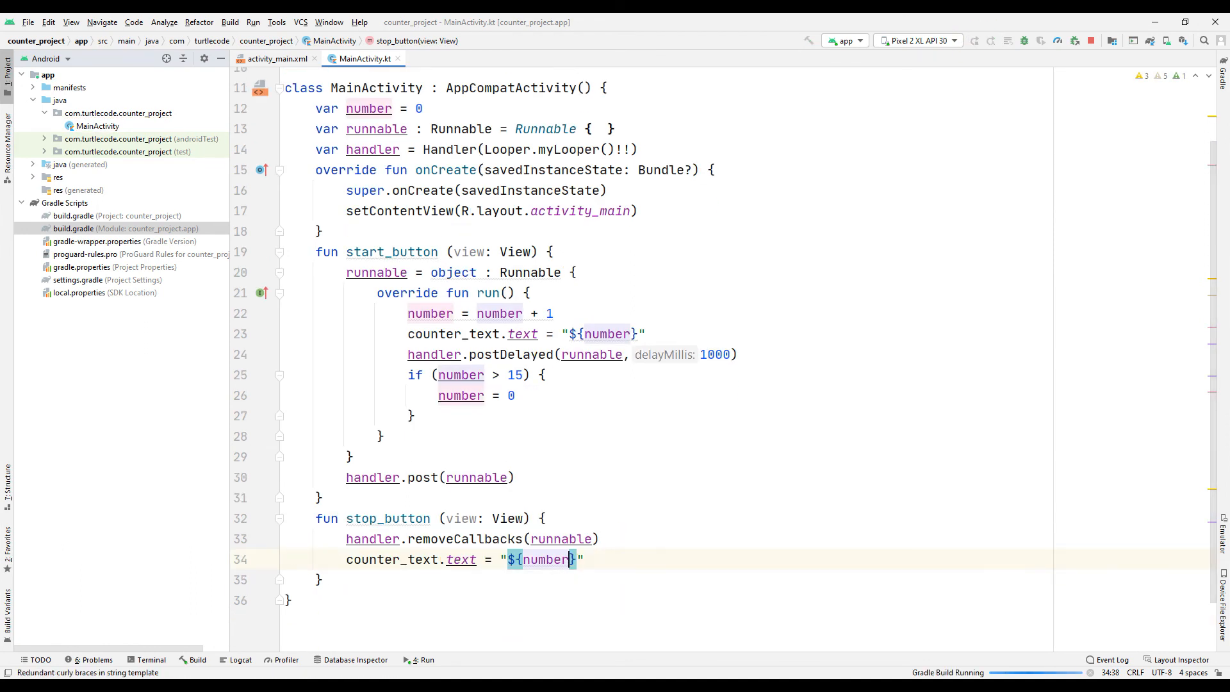
- Launch the app on the Pixel 2 XL emulator, START the counter and STOP it at 8
{"action": "left_click", "coordinate": [975, 41]}
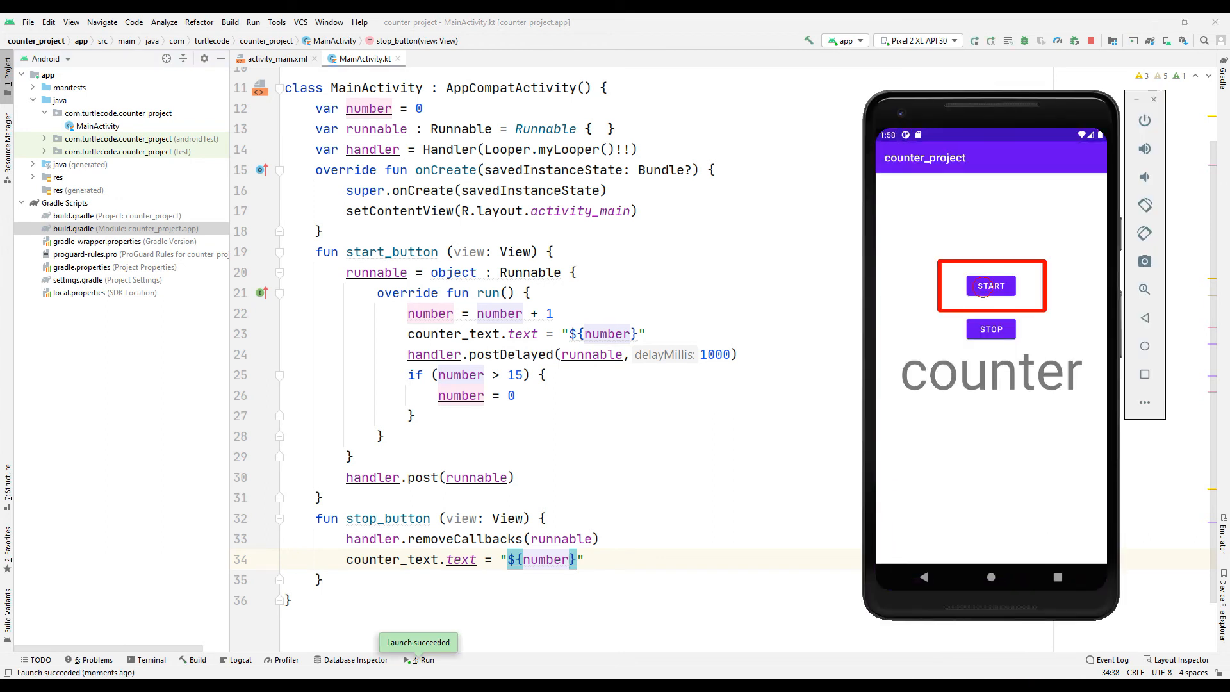
{"action": "left_click", "coordinate": [991, 286]}
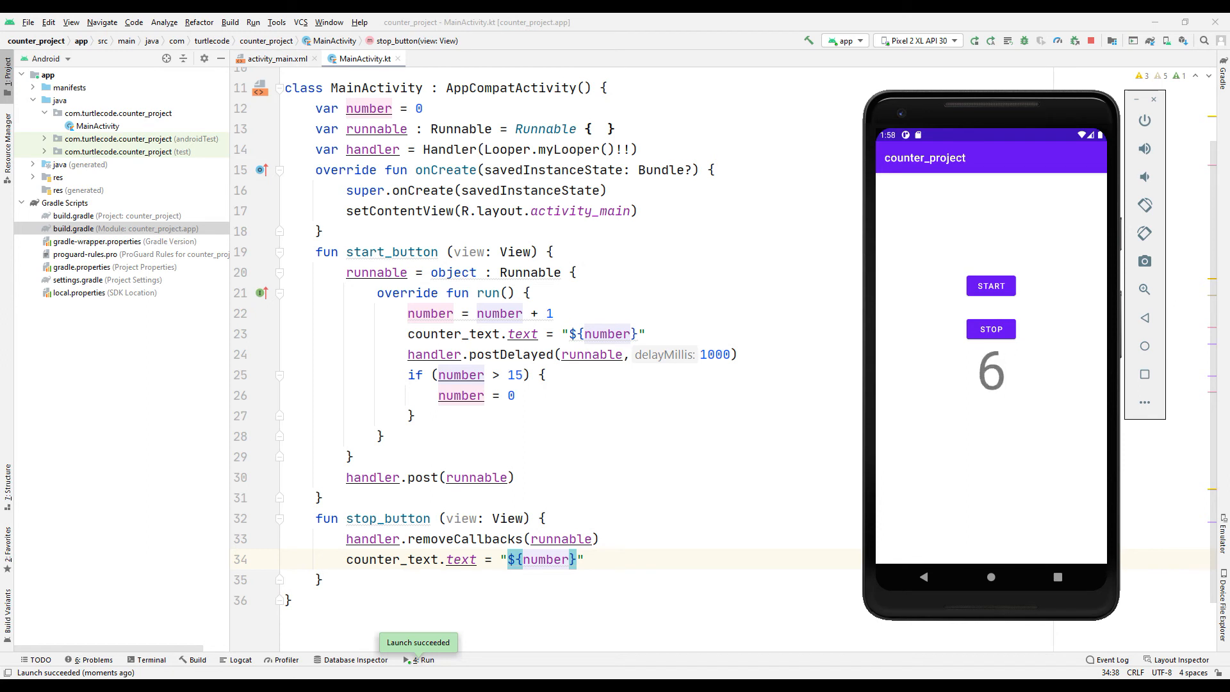
{"action": "left_click", "coordinate": [990, 330]}
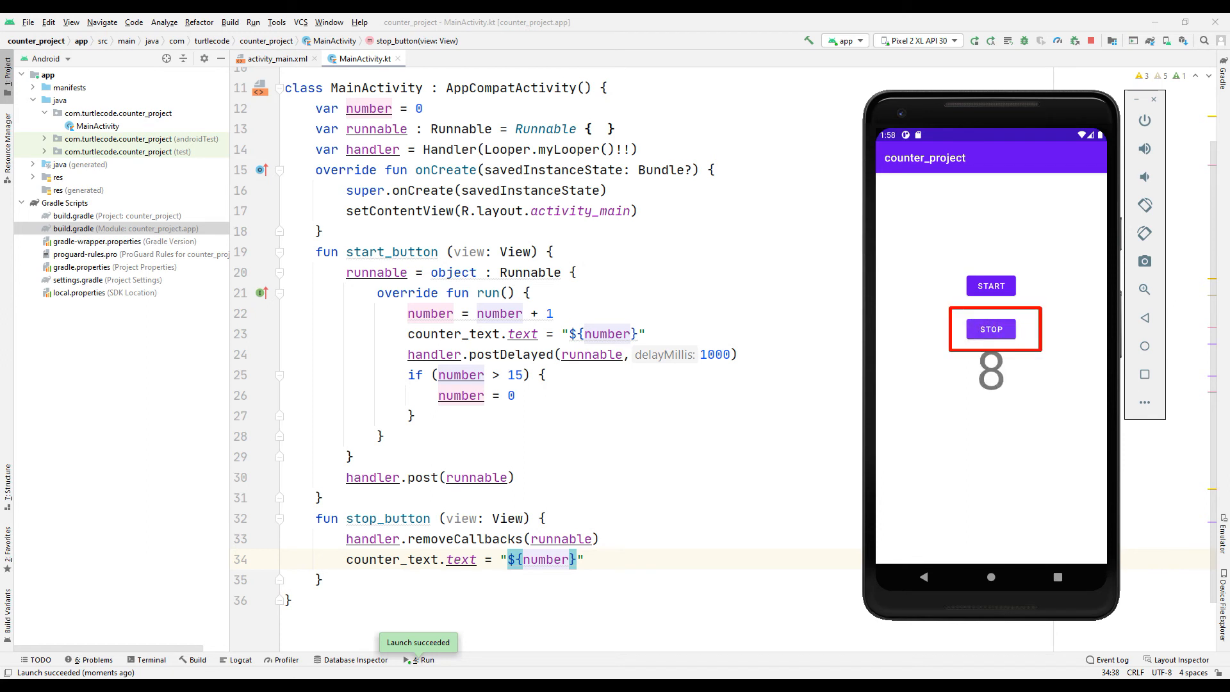